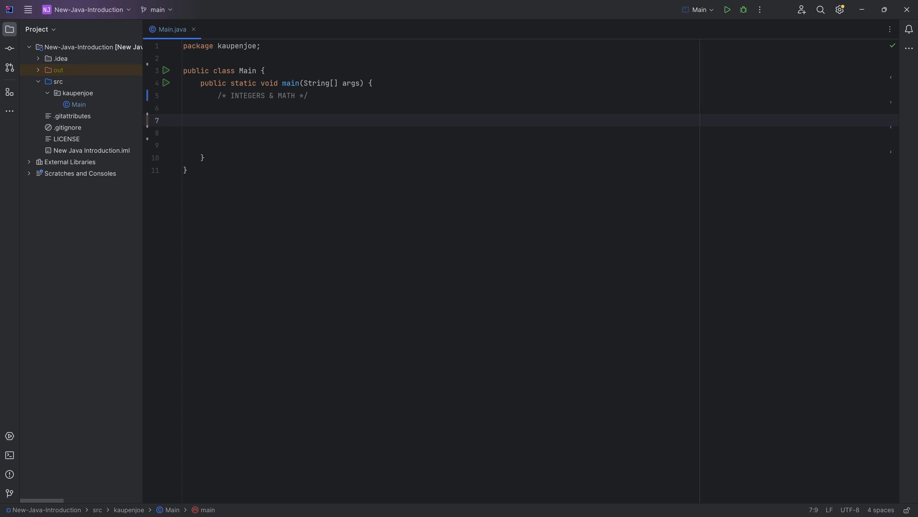
- Declare int a = 100 and b = 200, then compute int sum = a + b and print "Sum: " + sum
{"action": "type", "text": "int a = 100;"}
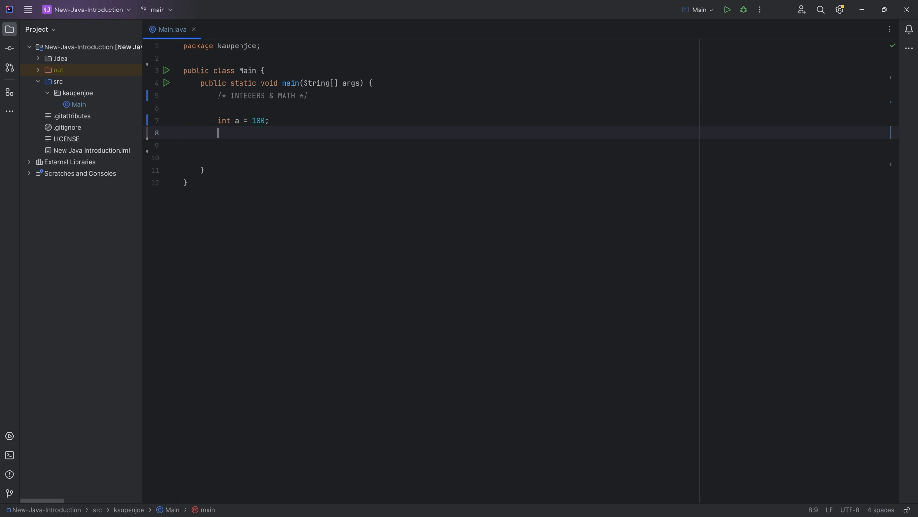
{"action": "type", "text": "int b = 200;"}
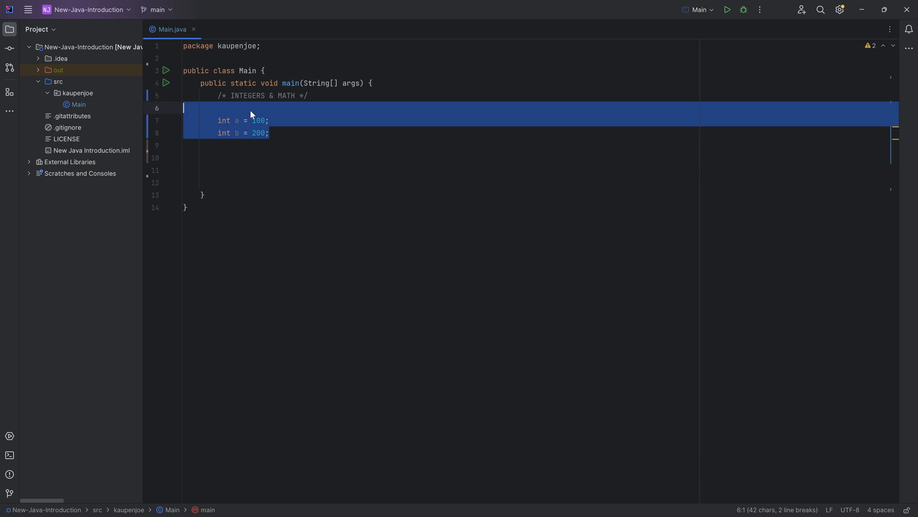
{"action": "left_click", "coordinate": [269, 133]}
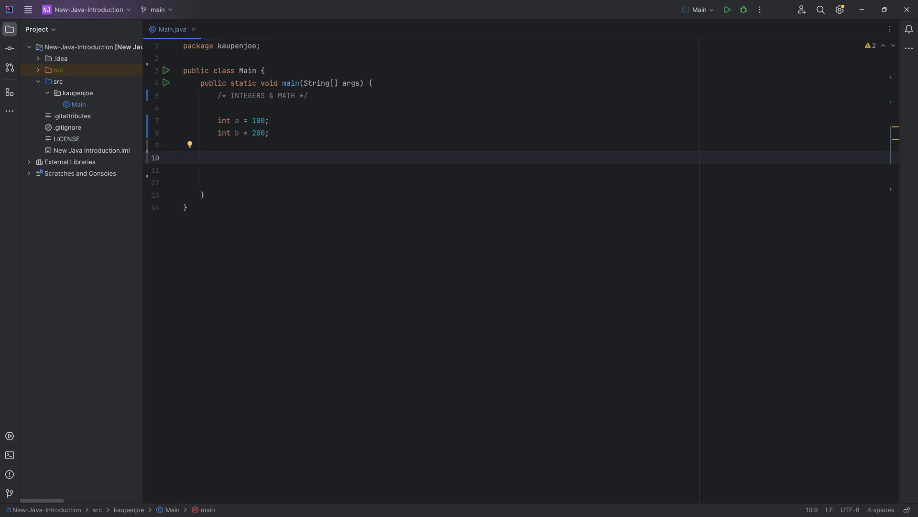
{"action": "type", "text": "// ADDITION"}
{"action": "left_click", "coordinate": [440, 170]}
{"action": "type", "text": "int sum"}
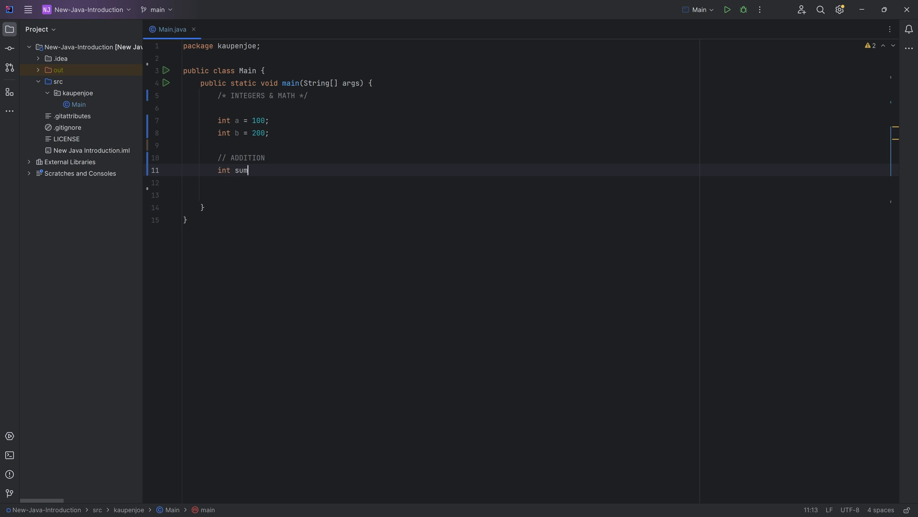
{"action": "type", "text": "= a + b;"}
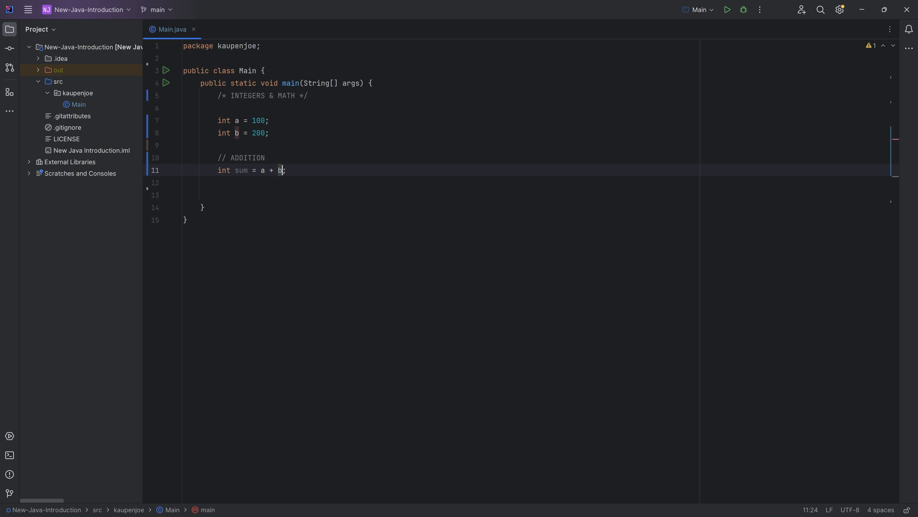
{"action": "type", "text": ";"}
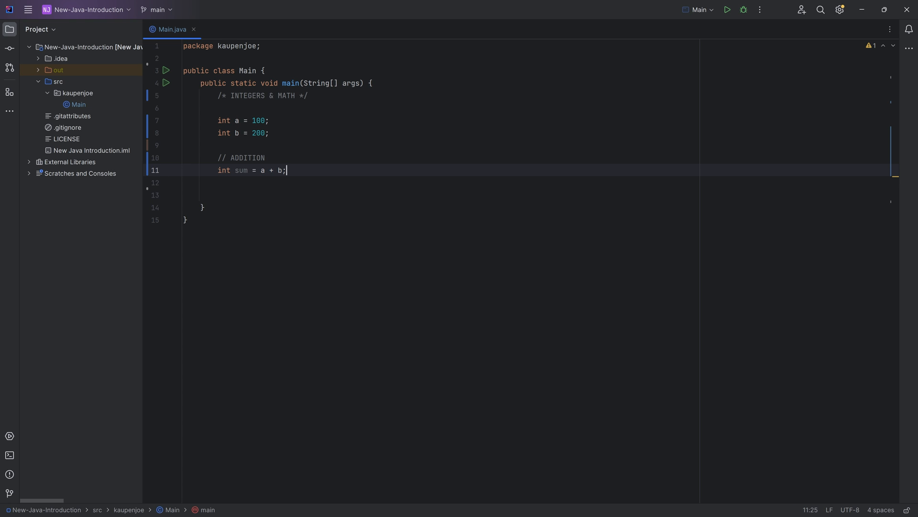
{"action": "left_click", "coordinate": [264, 170]}
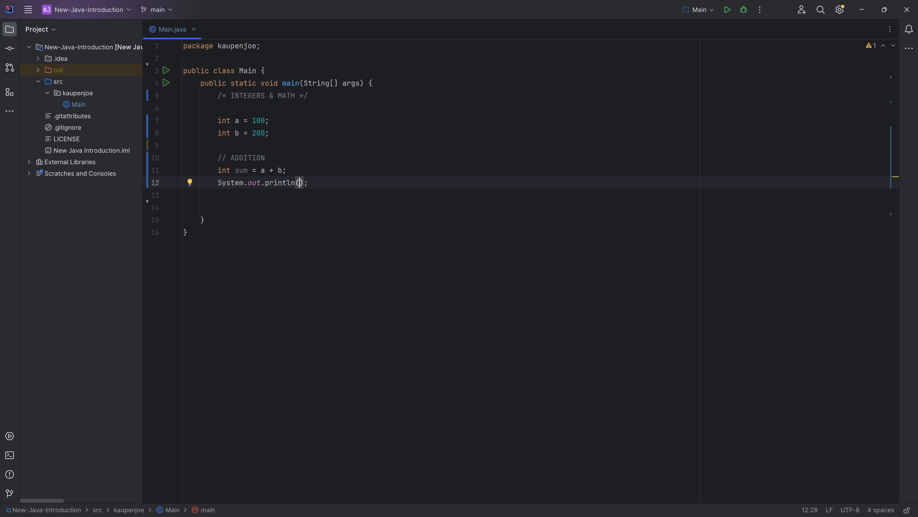
{"action": "type", "text": "\"Sum: \" +"}
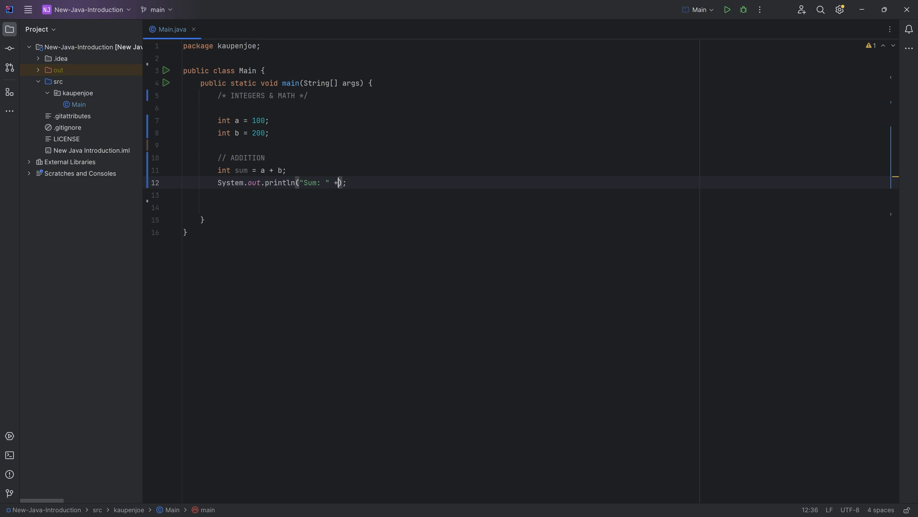
{"action": "type", "text": "sum"}
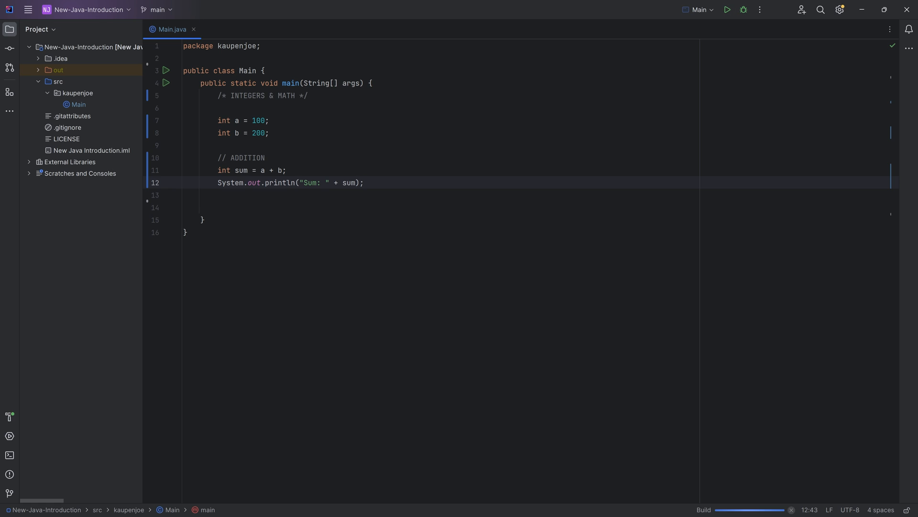
{"action": "left_click", "coordinate": [727, 9]}
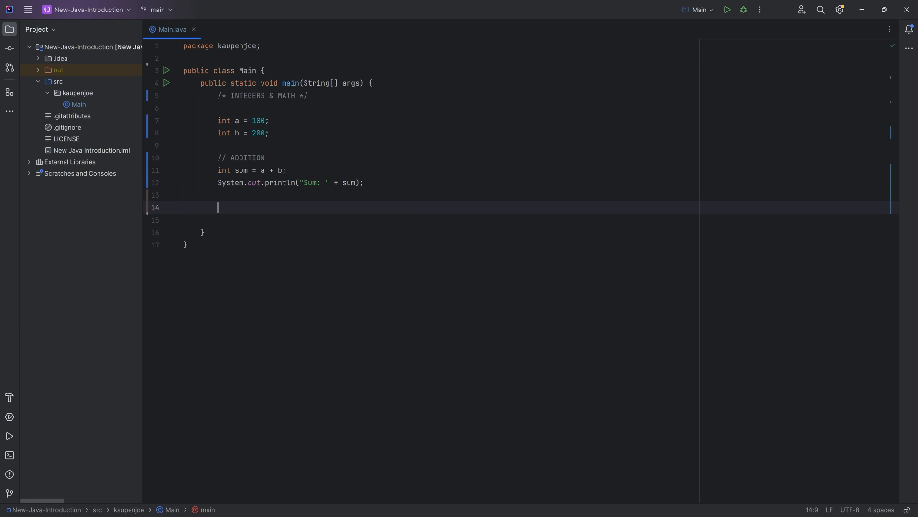
- Add a // SUBTRACTION comment and int sub = a - b;
{"action": "type", "text": "/"}
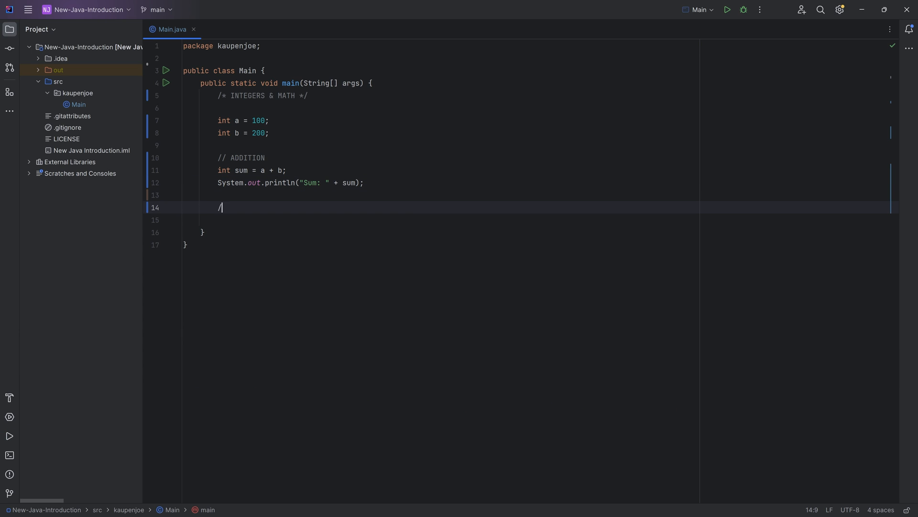
{"action": "type", "text": "/ SUBT"}
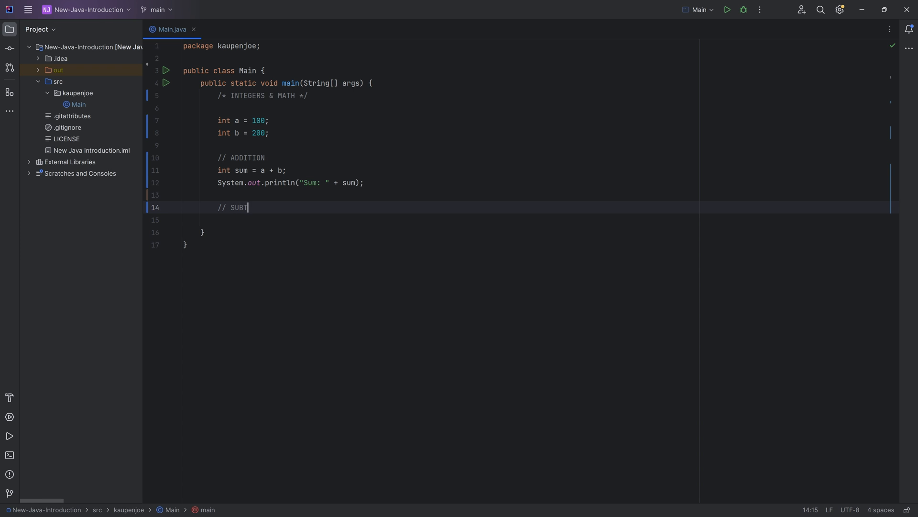
{"action": "type", "text": "RACTION"}
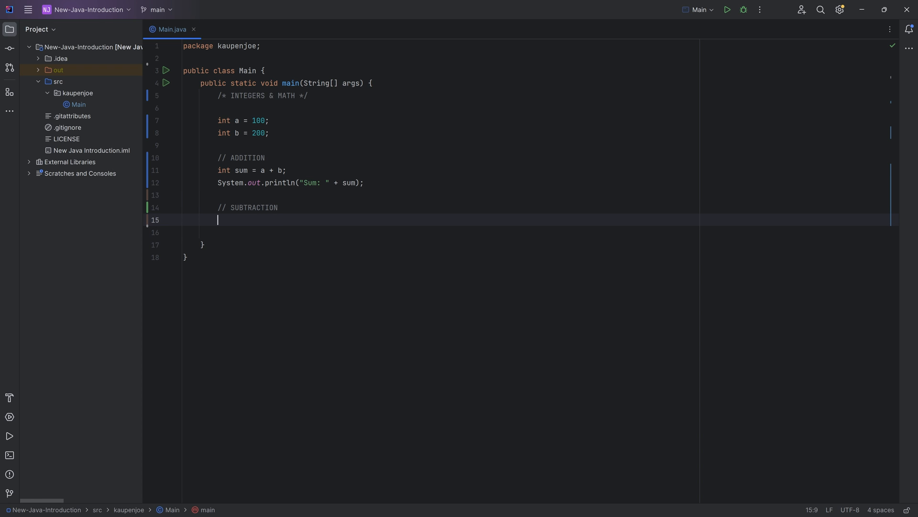
{"action": "type", "text": "int sub = a"}
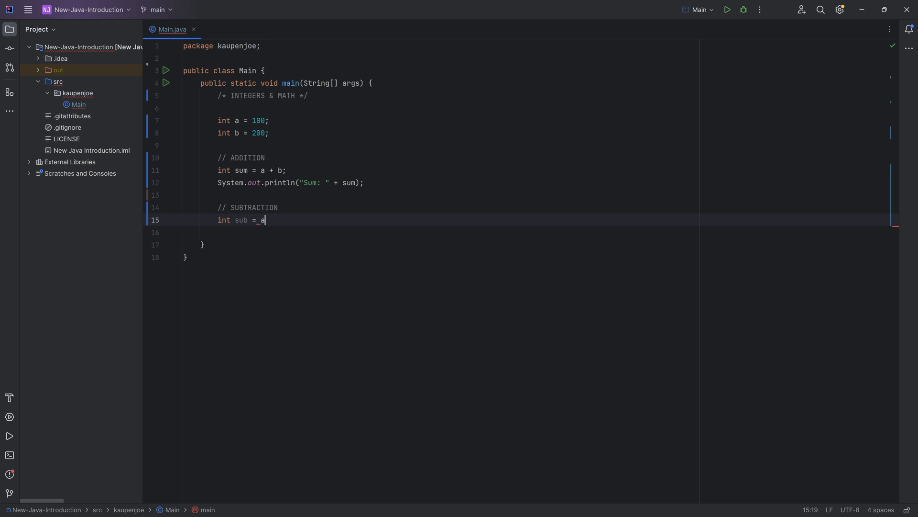
{"action": "type", "text": "- b;"}
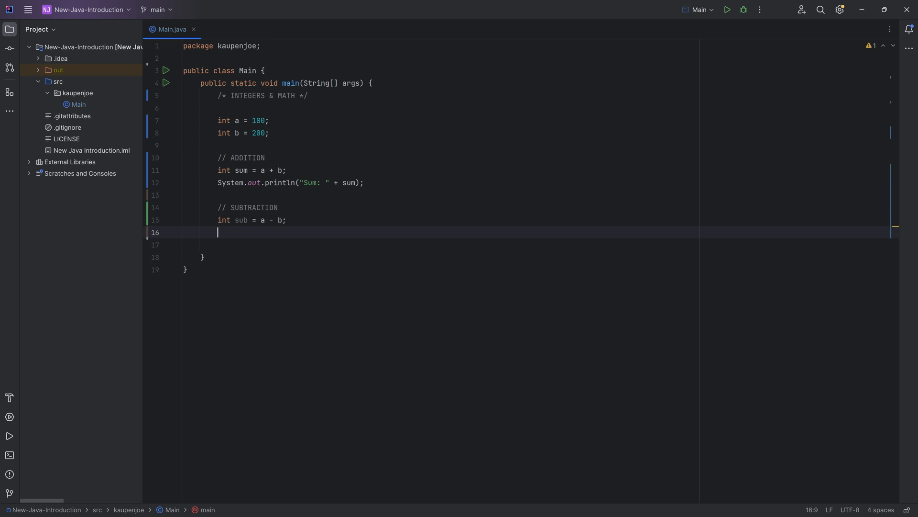
- Print "Subtraction: " + sub and run the program, showing Sum: 300 and Subtraction: -100
{"action": "type", "text": "System.out.println();"}
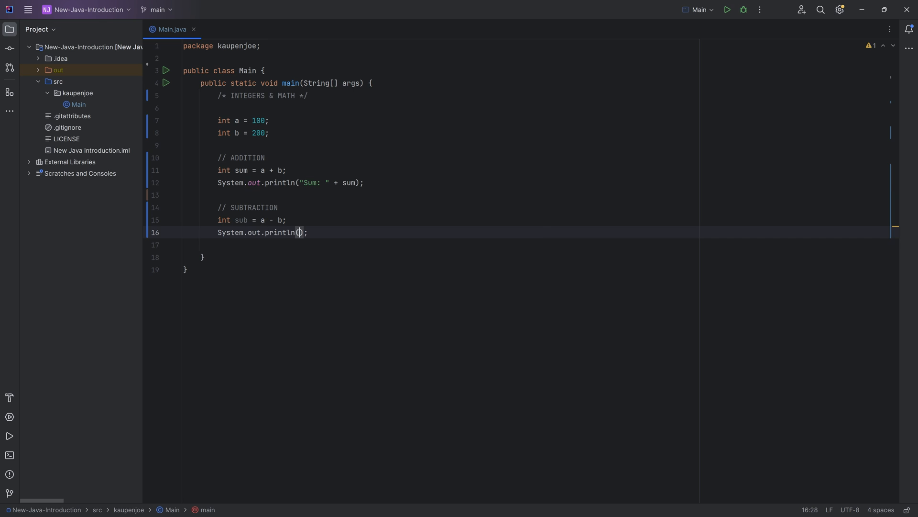
{"action": "type", "text": "\"Subtraction: \" +"}
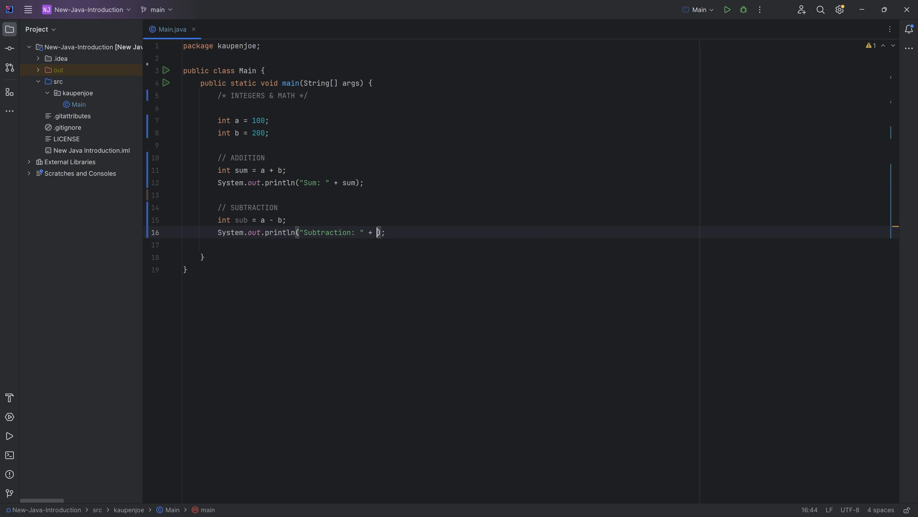
{"action": "type", "text": "sub"}
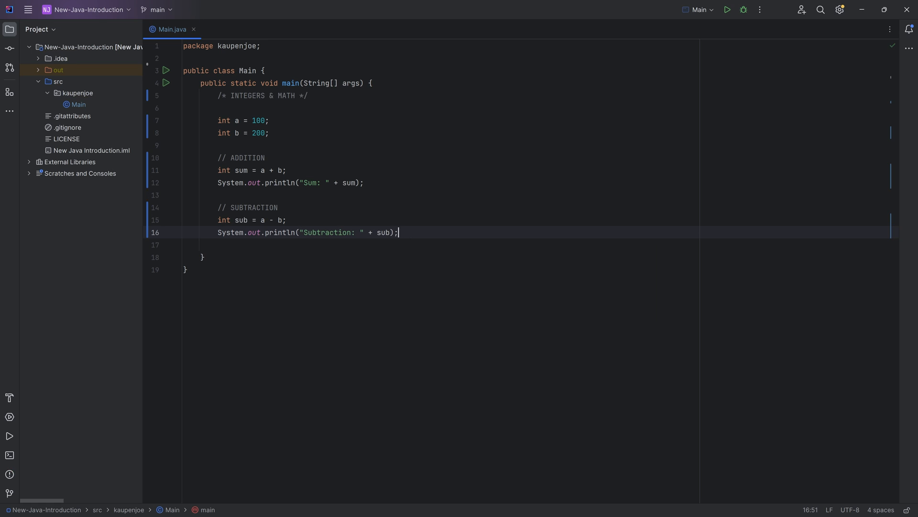
{"action": "left_click", "coordinate": [727, 9]}
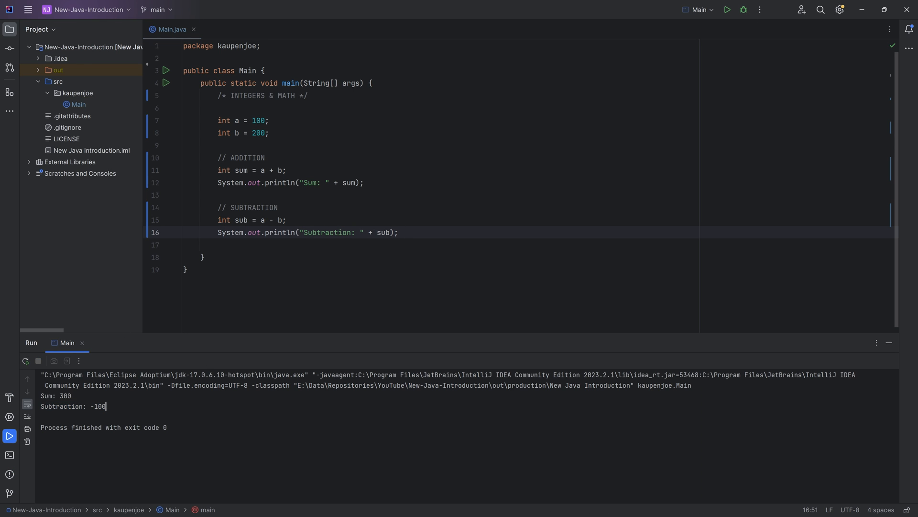
{"action": "mouse_move", "coordinate": [900, 353]}
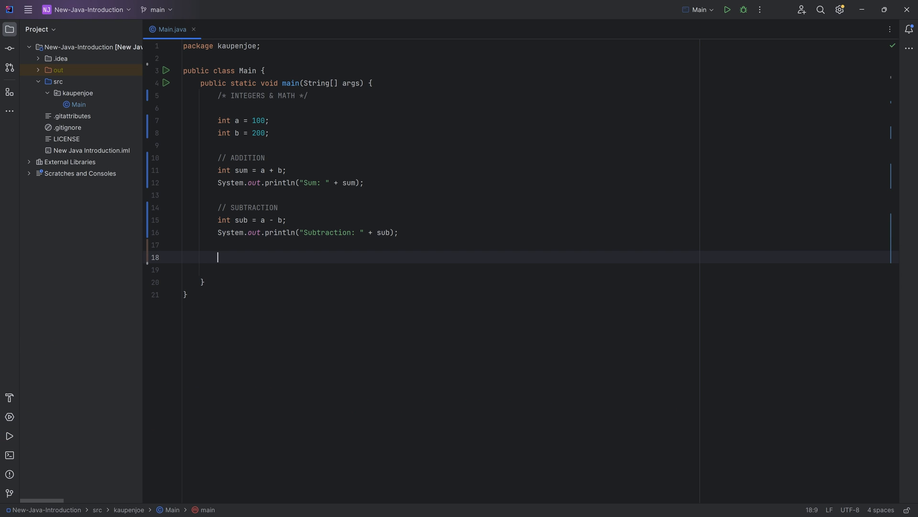
- Add a MULTIPLICATION section computing a * b and printing it labelled "Multiplication:"
{"action": "type", "text": "// MULTIPLICATION"}
{"action": "type", "text": "int d"}
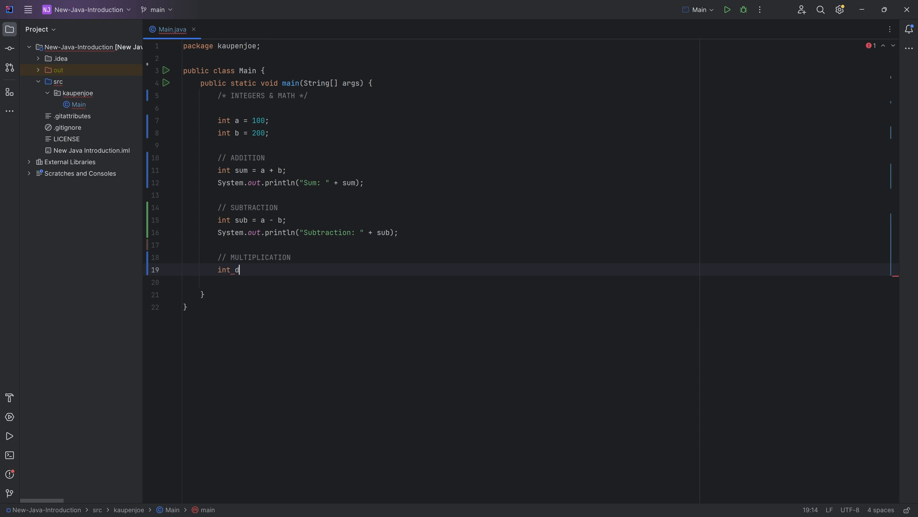
{"action": "type", "text": "ulti = a * b;"}
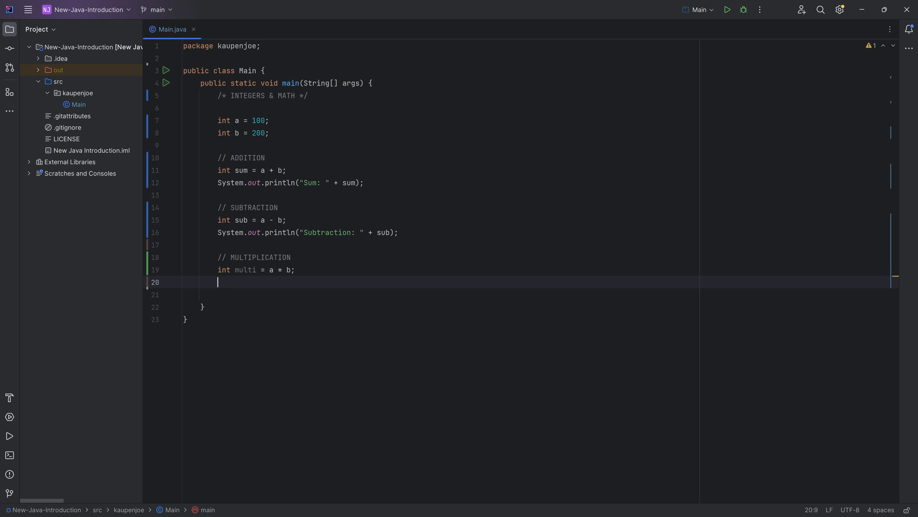
{"action": "type", "text": "System.out.println();"}
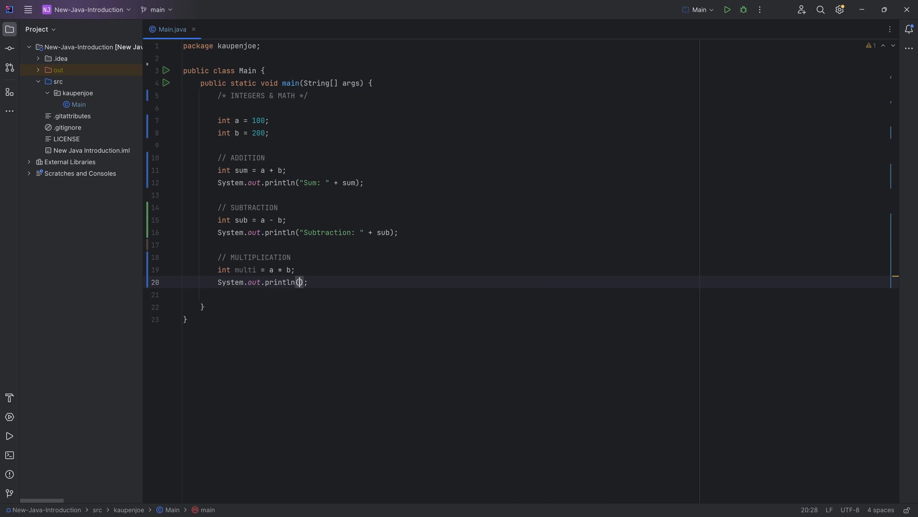
{"action": "type", "text": "\"Mult"}
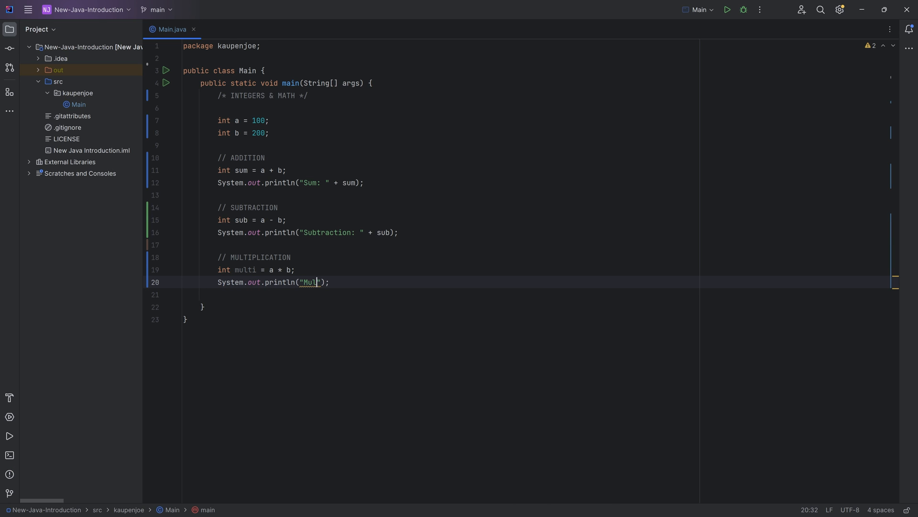
{"action": "type", "text": "tiplication:"}
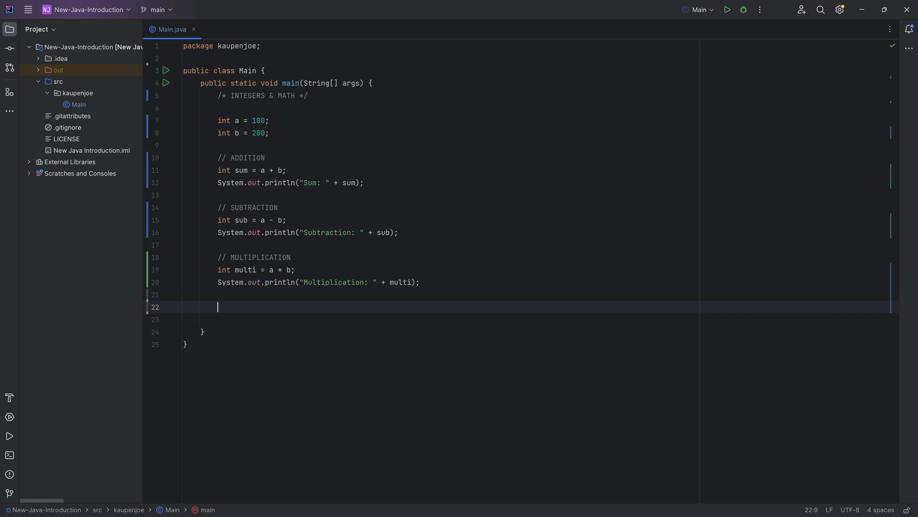
- Add a DIVISION section computing a / b and printing "Division: " + division
{"action": "type", "text": "// DIVISION"}
{"action": "type", "text": "int division ="}
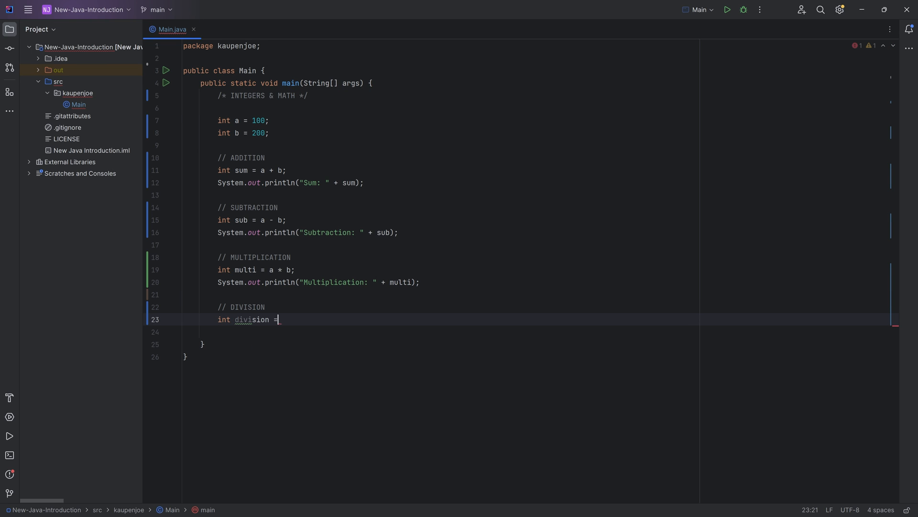
{"action": "type", "text": "a /b"}
{"action": "left_click", "coordinate": [441, 332]}
{"action": "type", "text": "System.out.println(\"Divid\");"}
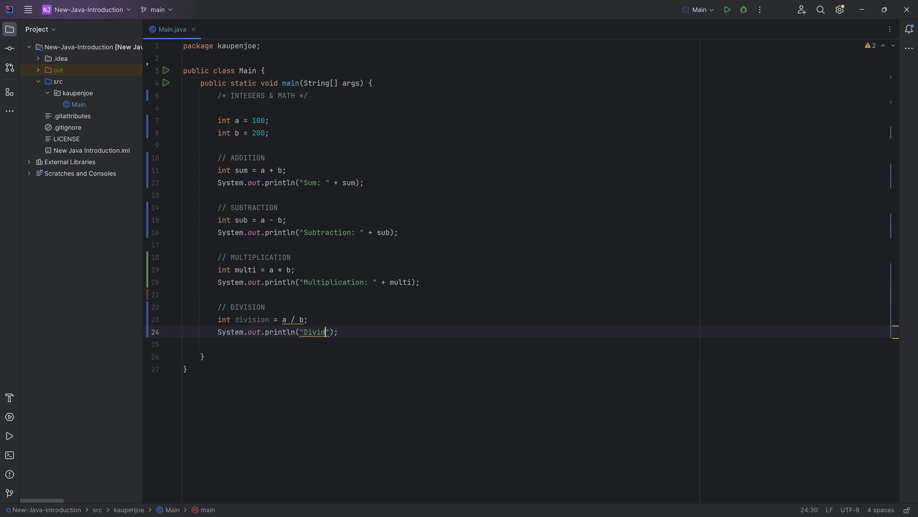
{"action": "type", "text": "ion: \" + division"}
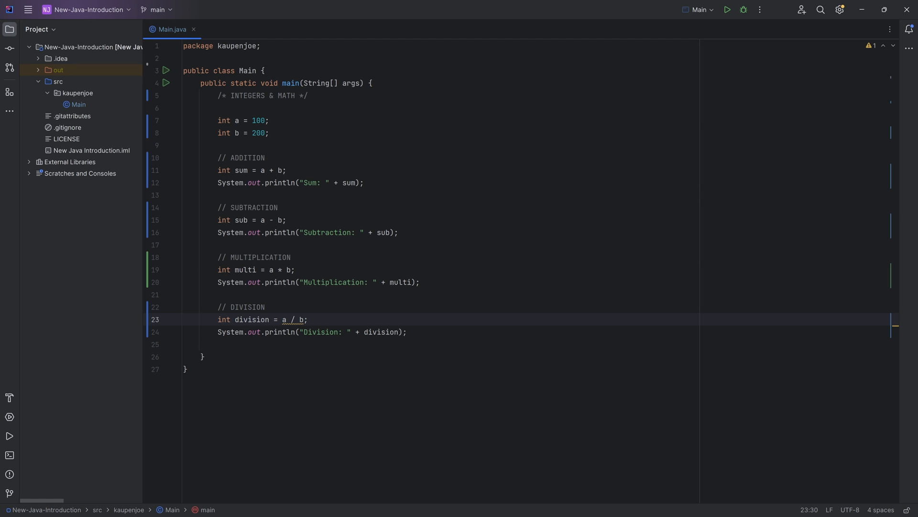
{"action": "double_click", "coordinate": [256, 133]}
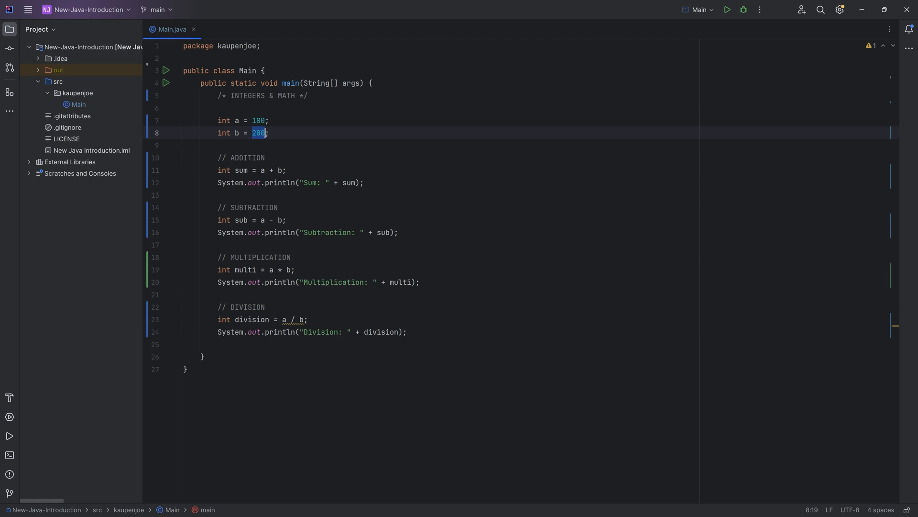
{"action": "left_click", "coordinate": [293, 319]}
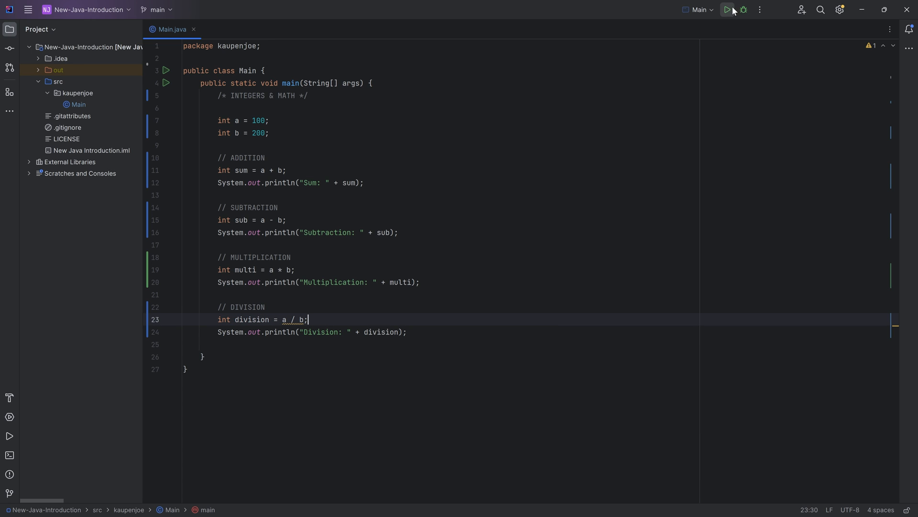
{"action": "left_click", "coordinate": [726, 10]}
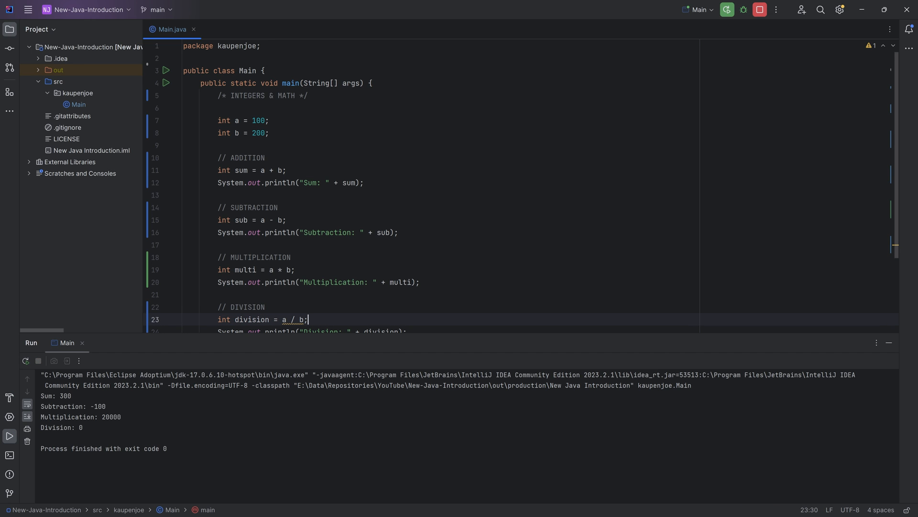
{"action": "double_click", "coordinate": [110, 417]}
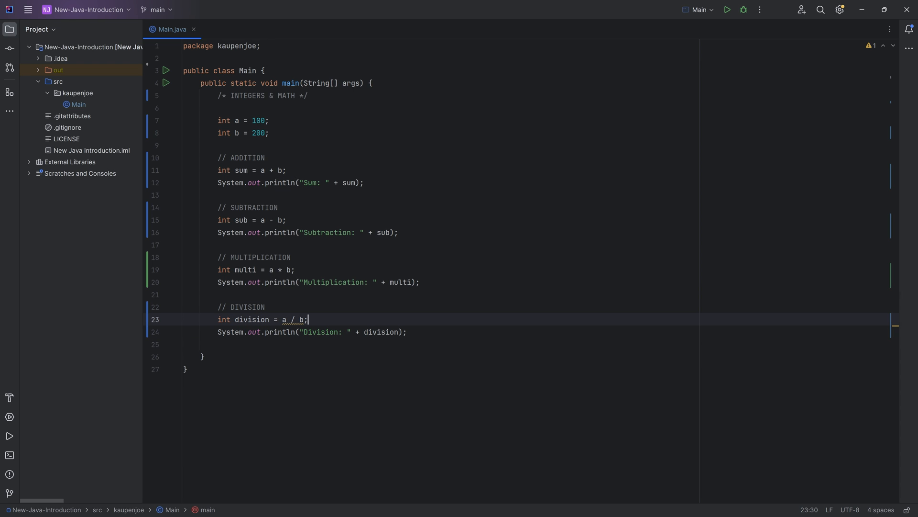
- Reassign division = b / a, print it, run to see Division: 2, and hide the Run panel
{"action": "left_click", "coordinate": [408, 331]}
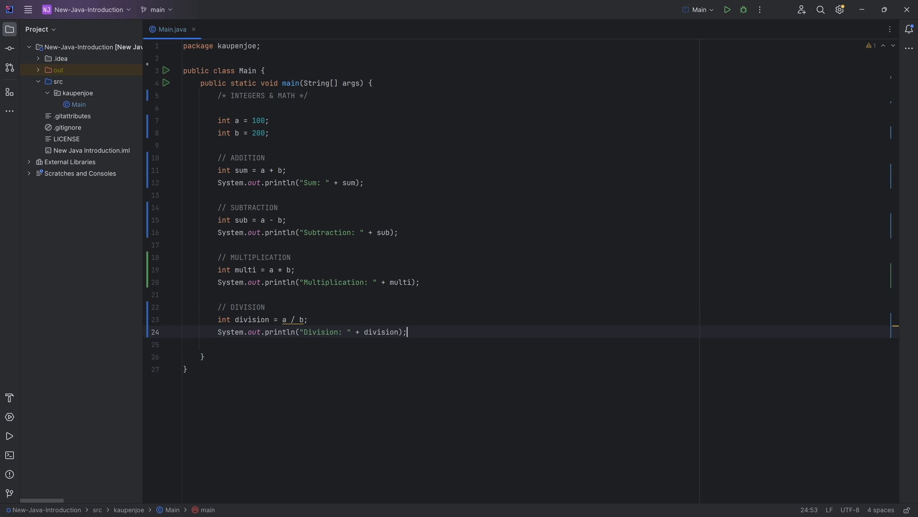
{"action": "type", "text": "division = b / a;"}
{"action": "type", "text": "System.out.println();"}
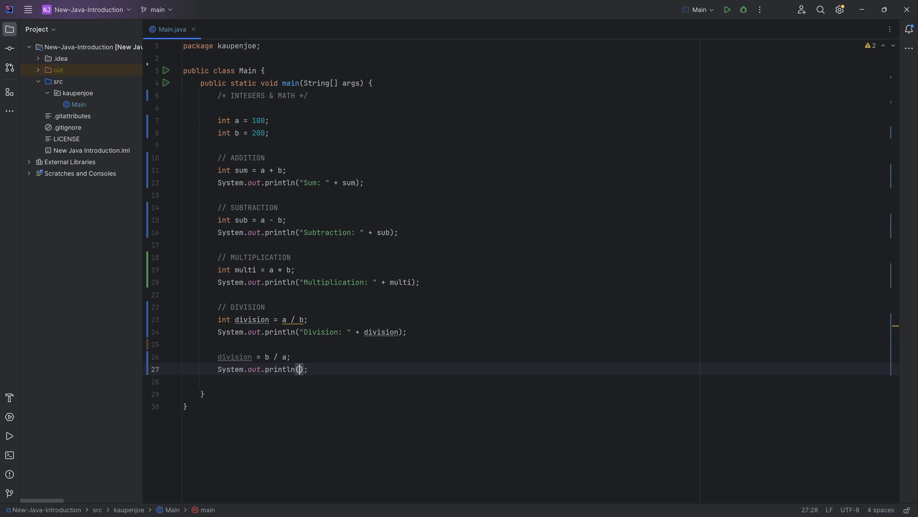
{"action": "type", "text": "\"Division: \" + division"}
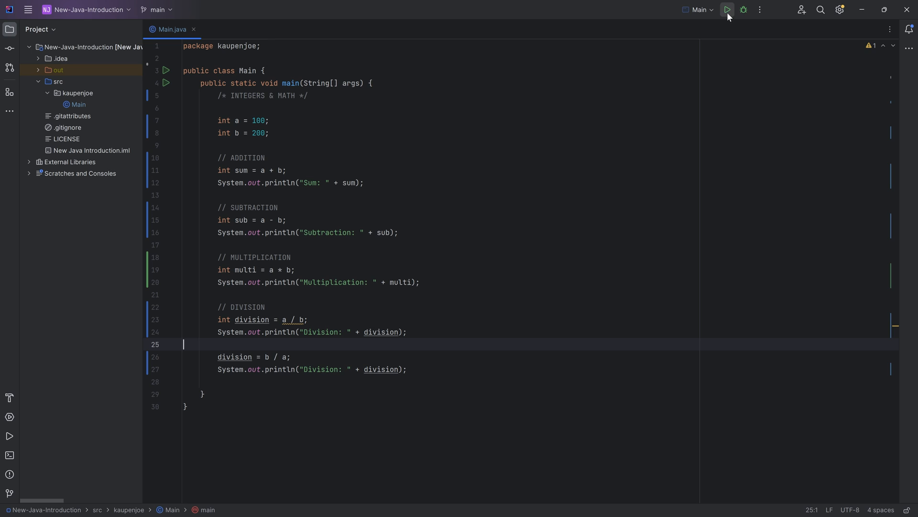
{"action": "left_click", "coordinate": [727, 10]}
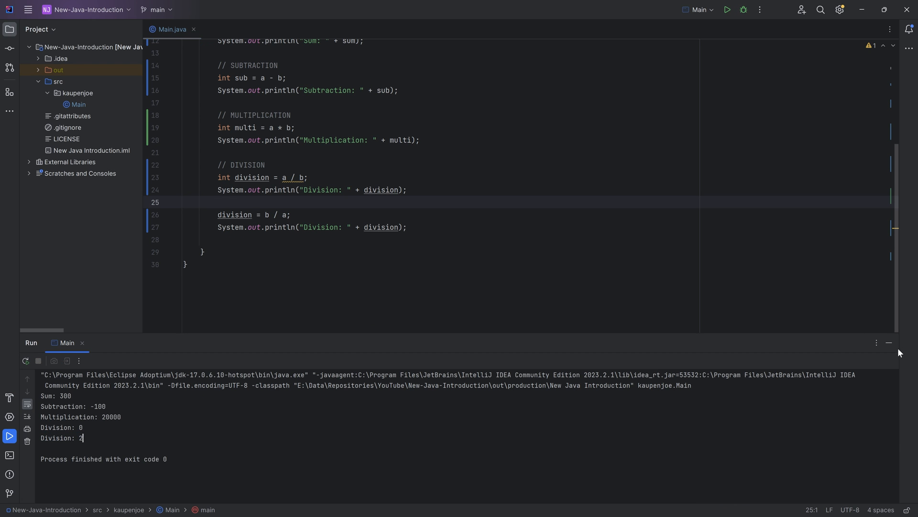
{"action": "left_click", "coordinate": [889, 343]}
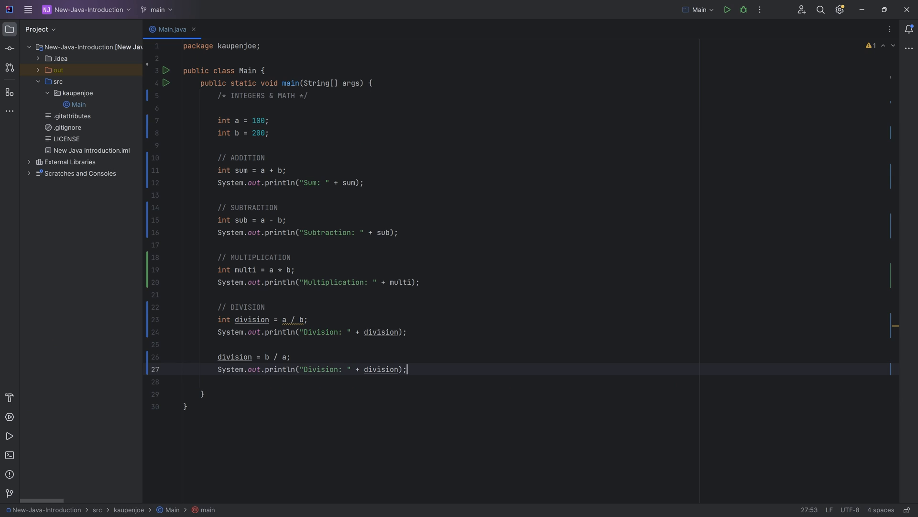
- Add a // NO DIVISION BY 0 comment and division = b / 0;
{"action": "key", "text": "enter"}
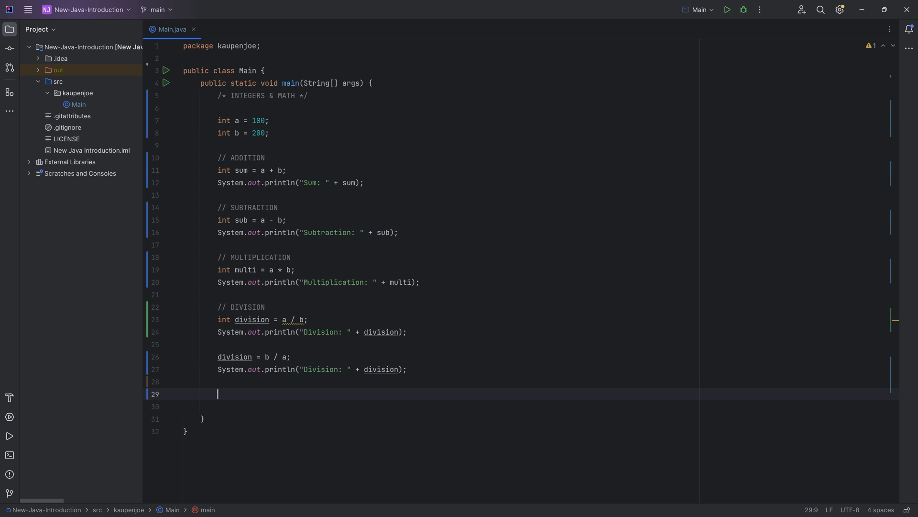
{"action": "type", "text": "// NO"}
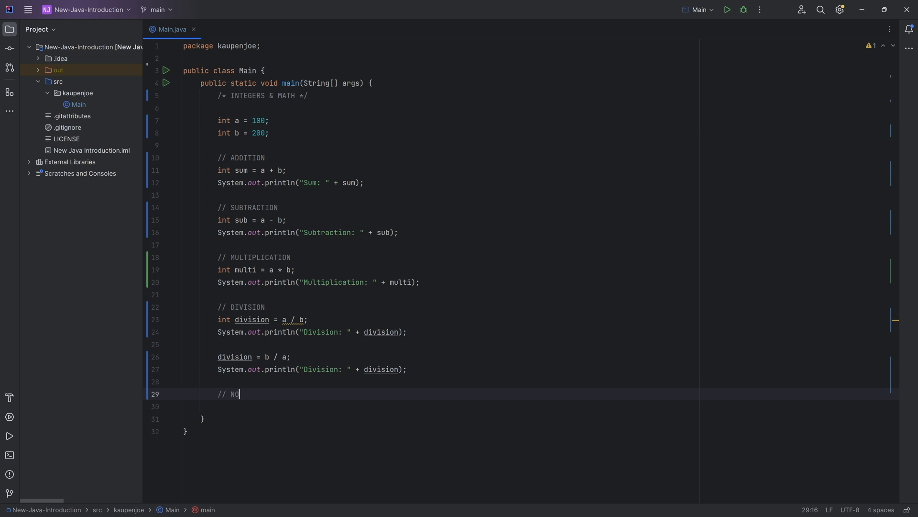
{"action": "type", "text": "DIVISION BY 0"}
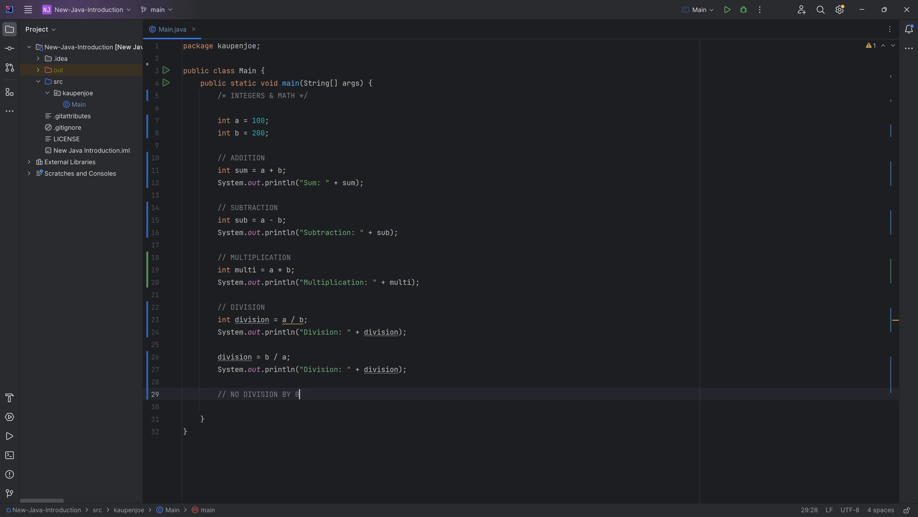
{"action": "key", "text": "enter"}
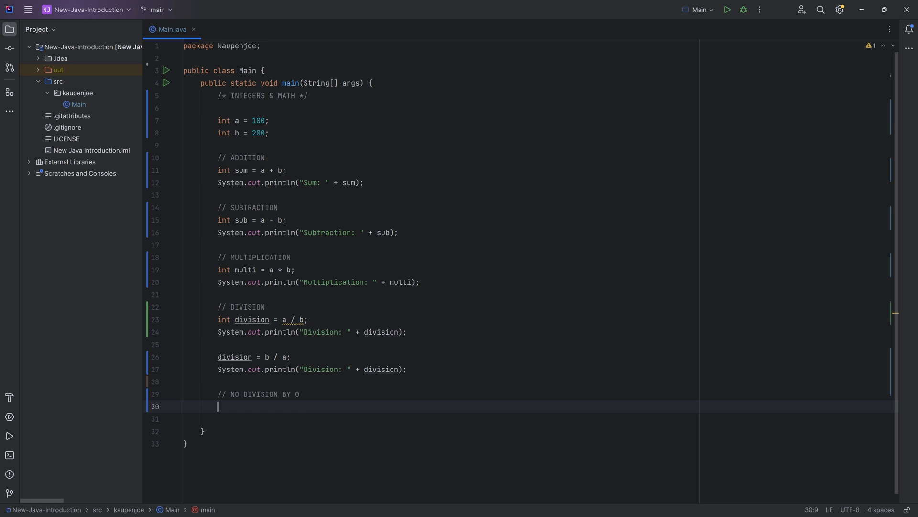
{"action": "type", "text": "division = b / 0;"}
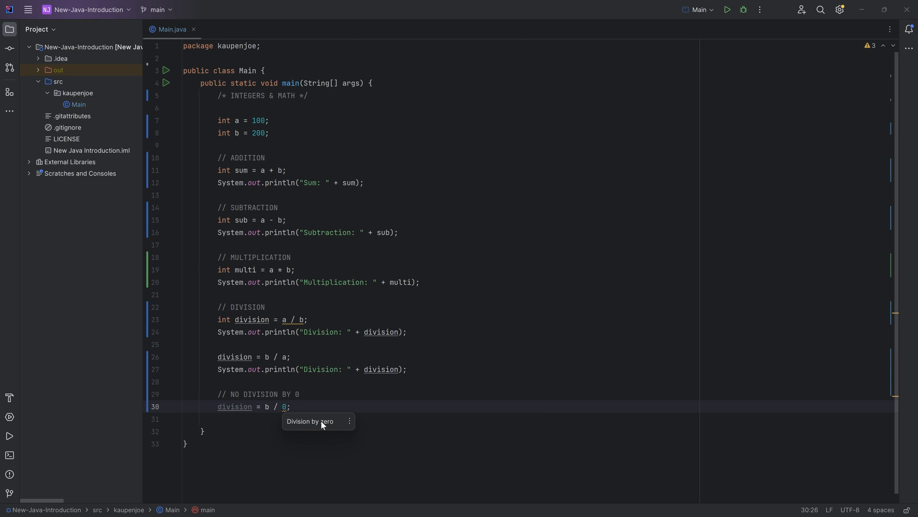
- Print "Division: " + division and run, triggering ArithmeticException: / by zero
{"action": "type", "text": "System.out.println(\"D\");"}
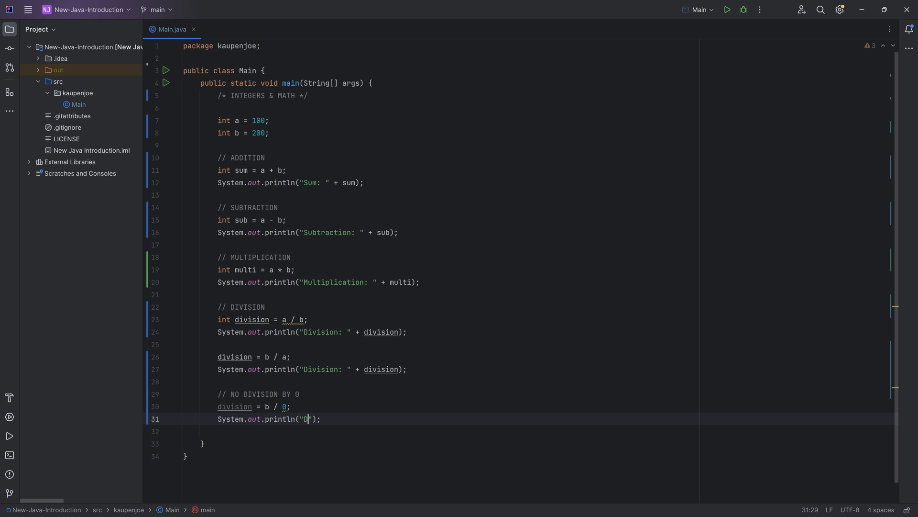
{"action": "type", "text": "ivision"}
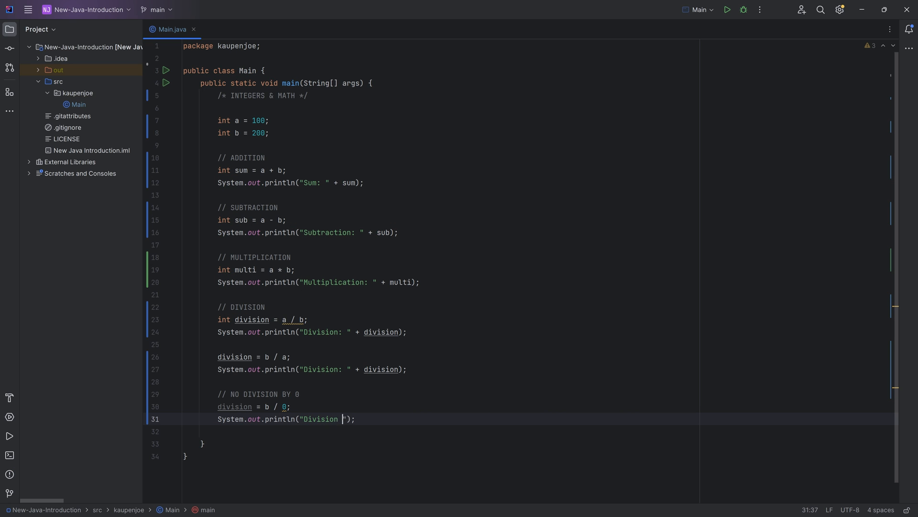
{"action": "type", "text": ": \" +"}
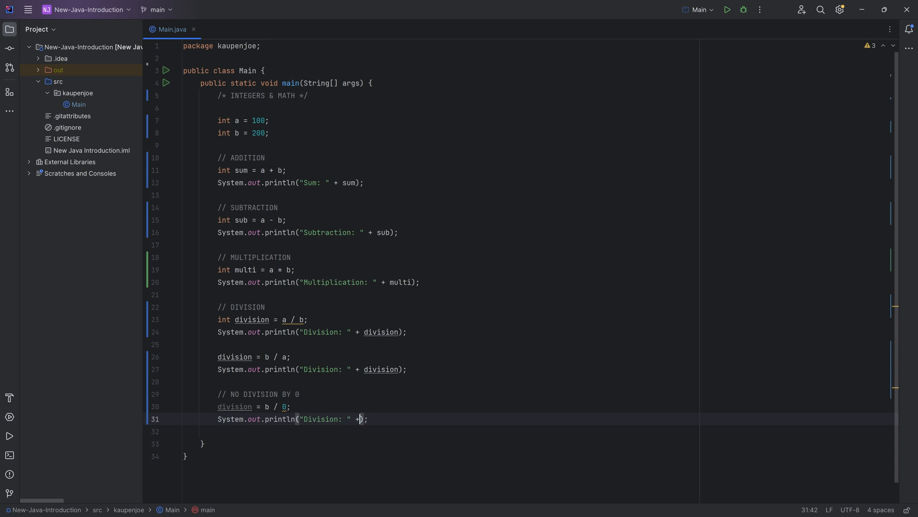
{"action": "type", "text": "division"}
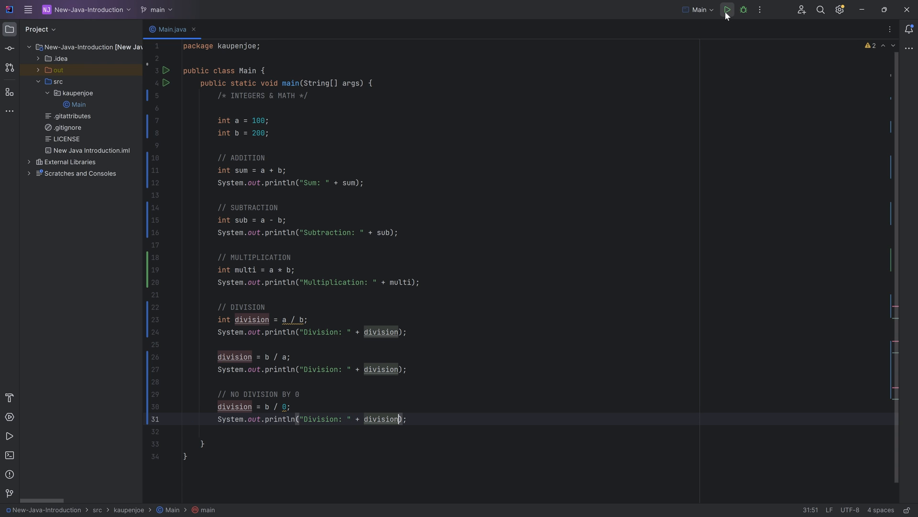
{"action": "left_click", "coordinate": [728, 9]}
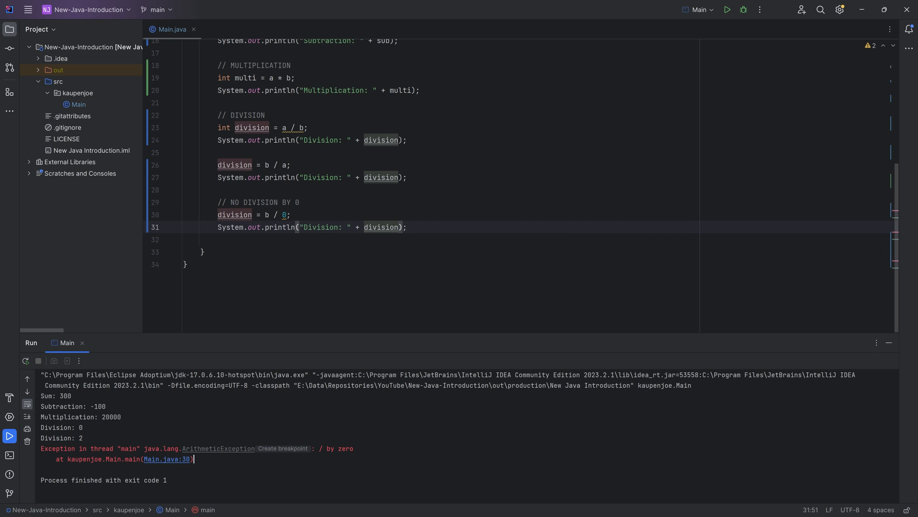
{"action": "mouse_move", "coordinate": [898, 349]}
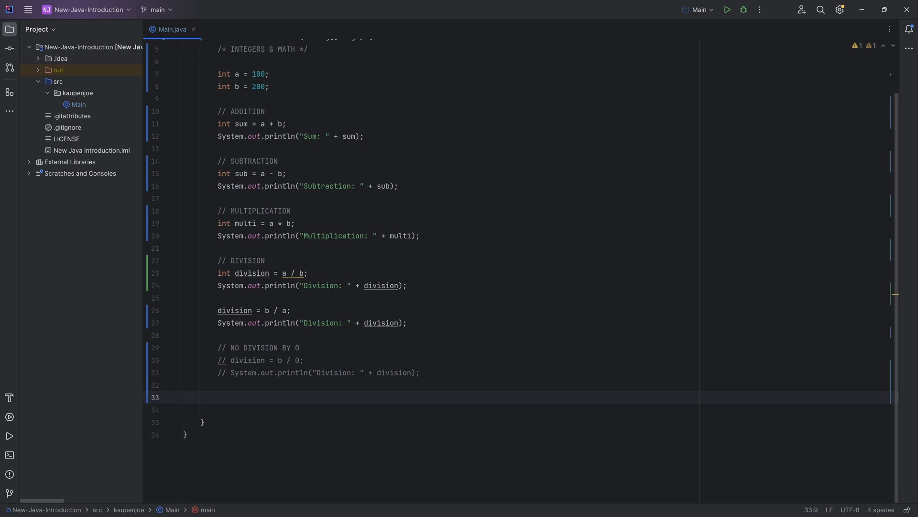
- Add a // REMAINDER (MODULO) section with int remainder = 100 % 2, printed as "Remaining from 100/2: "
{"action": "type", "text": "// RE"}
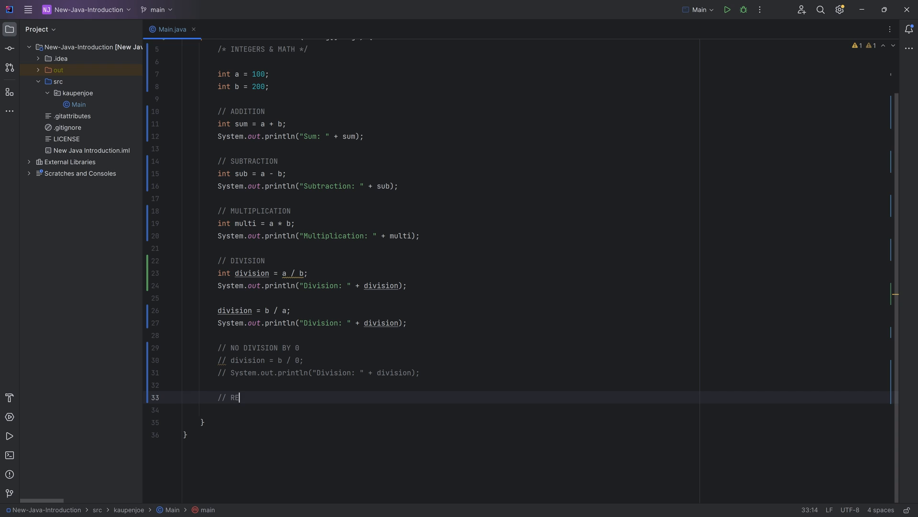
{"action": "type", "text": "MAINDER (OD"}
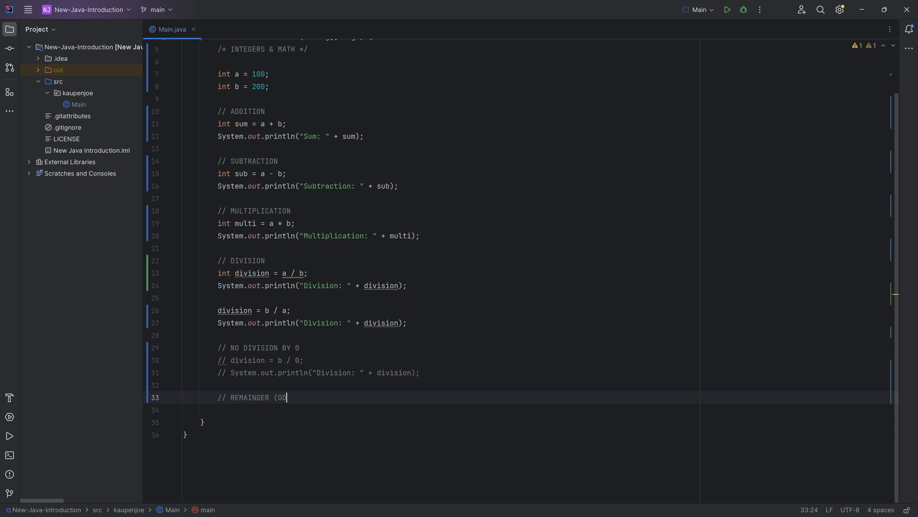
{"action": "type", "text": "DULO)"}
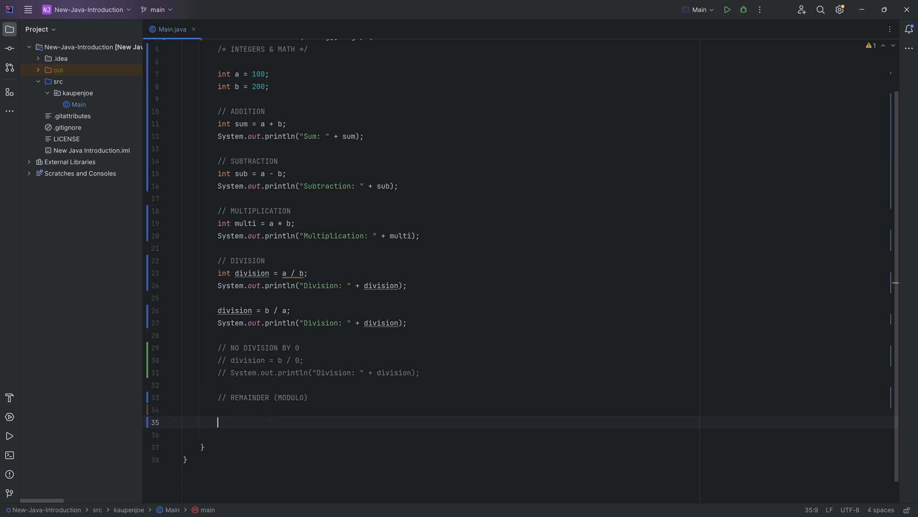
{"action": "type", "text": "int"}
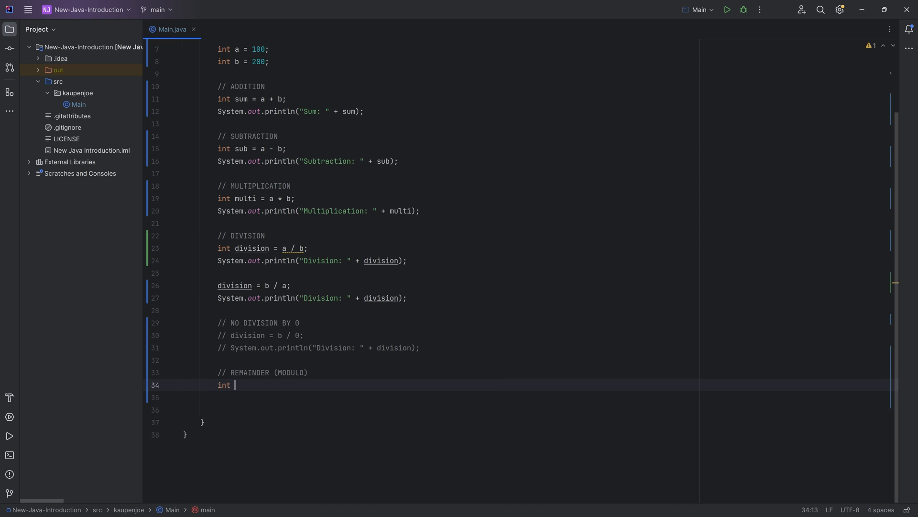
{"action": "type", "text": "remainder ="}
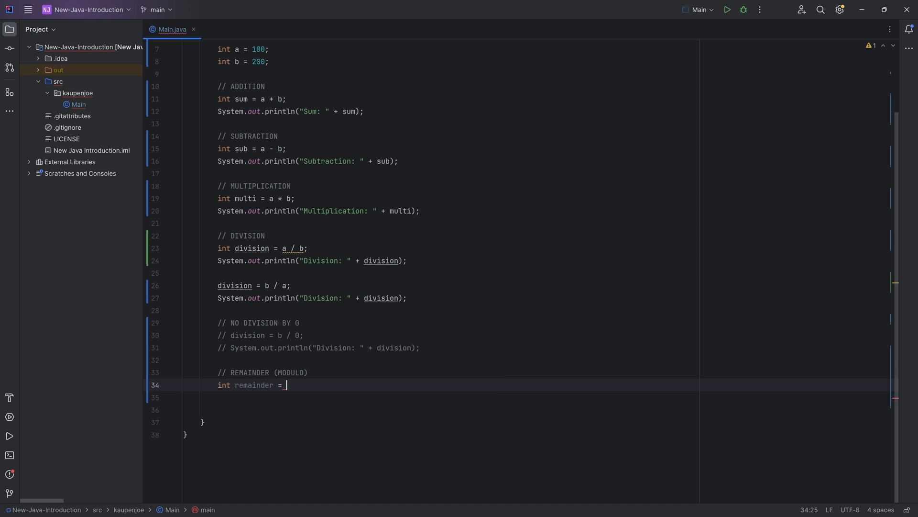
{"action": "type", "text": "100 %"}
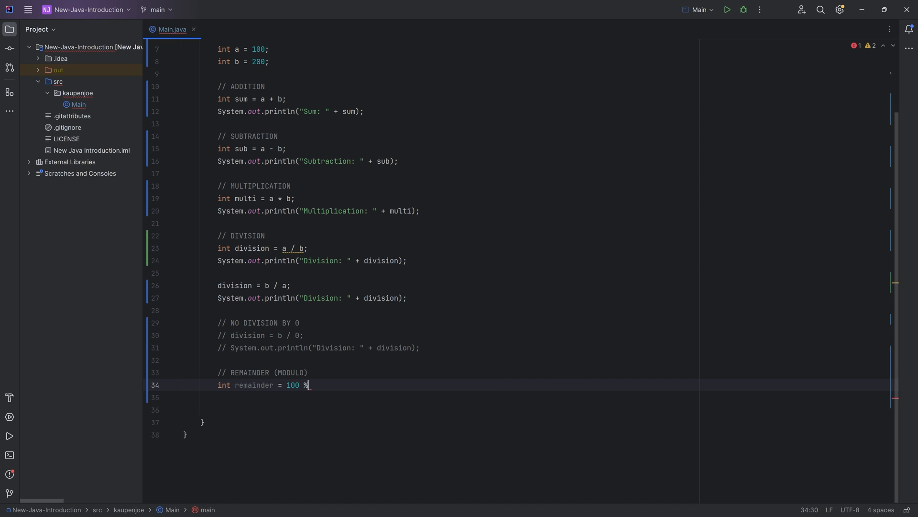
{"action": "type", "text": "2;"}
{"action": "left_click", "coordinate": [441, 397]}
{"action": "type", "text": "System.out.println(\"\");"}
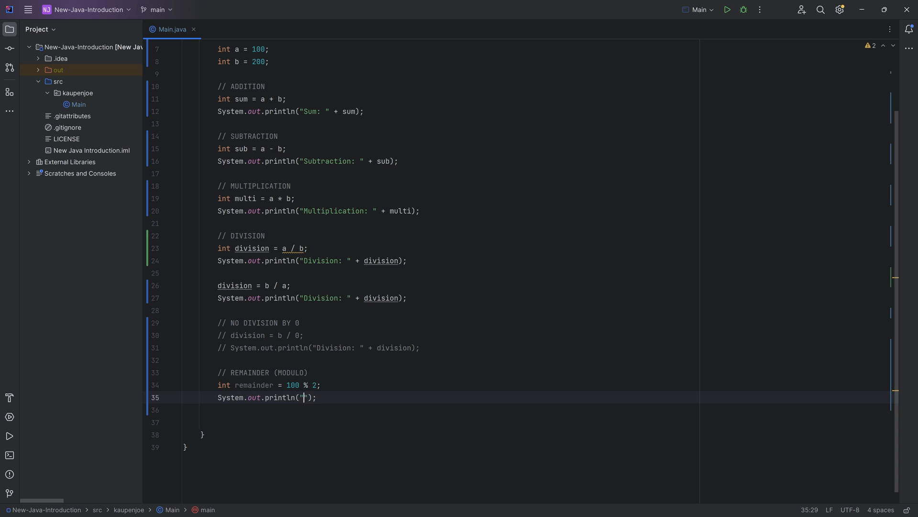
{"action": "type", "text": "Remaining from 100"}
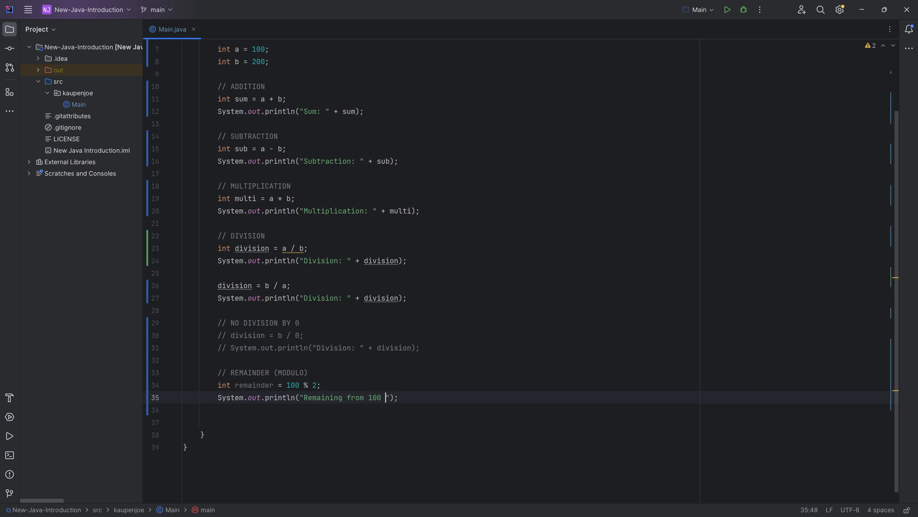
{"action": "type", "text": "/ 2:"}
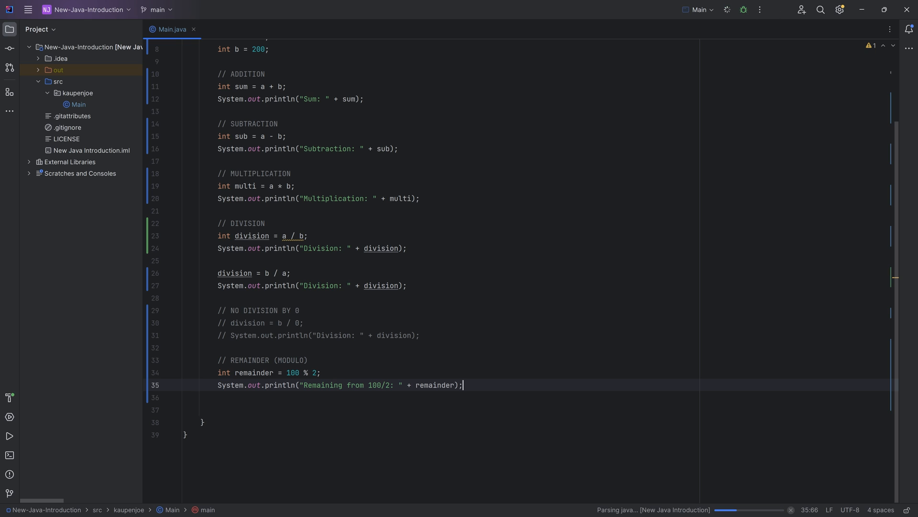
- Duplicate the remainder lines for 100 % 3 and 100 % 4 with matching print labels
{"action": "left_click", "coordinate": [725, 10]}
{"action": "type", "text": "1"}
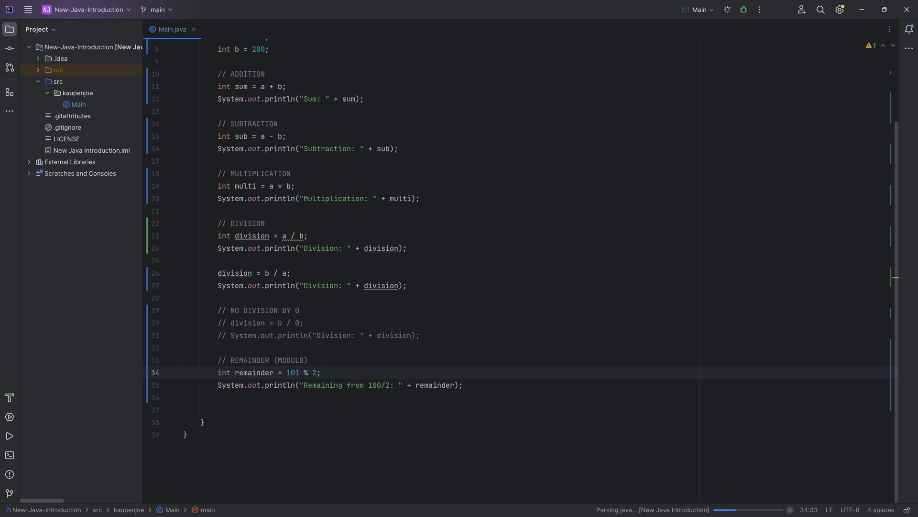
{"action": "left_click", "coordinate": [725, 10]}
{"action": "type", "text": "0"}
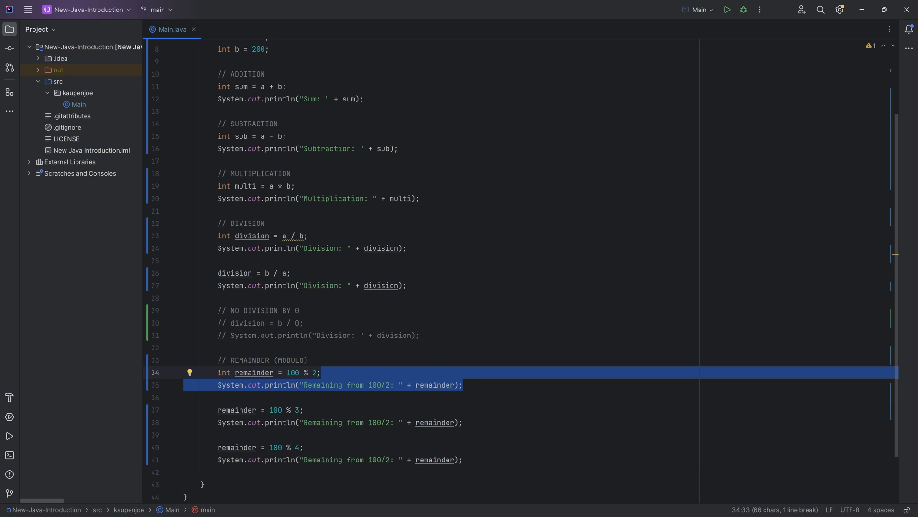
{"action": "left_click", "coordinate": [462, 459]}
{"action": "type", "text": "4"}
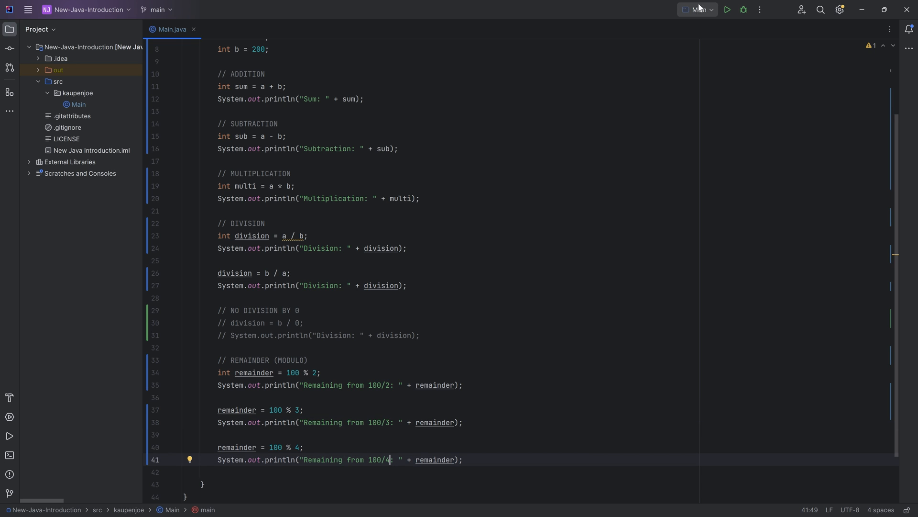
{"action": "left_click", "coordinate": [728, 10]}
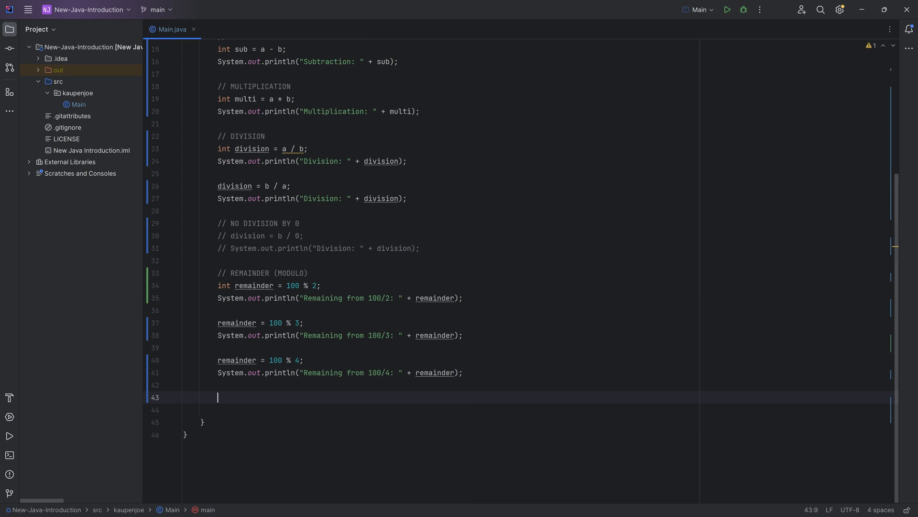
- Add a // SOME MATH METHODS comment and System.out.println("Absolute: " + Math.)
{"action": "type", "text": "// SO"}
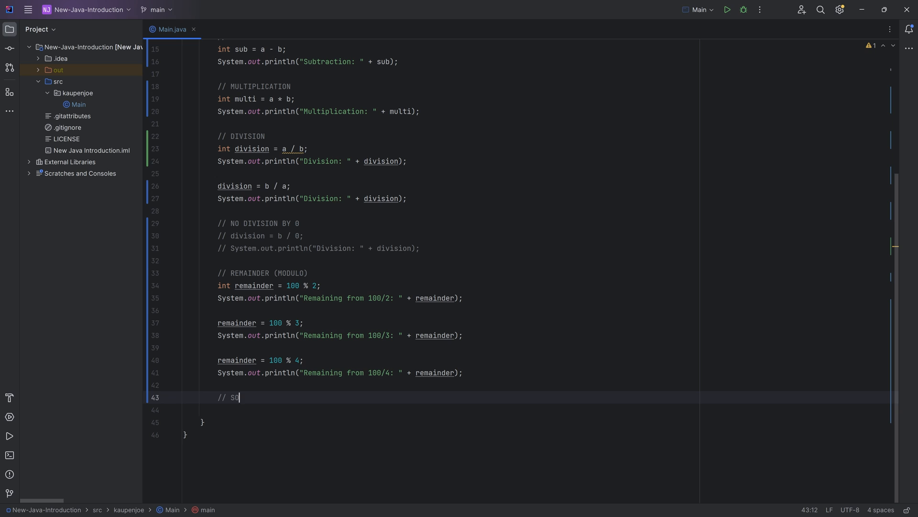
{"action": "type", "text": "OME MATH METHODS"}
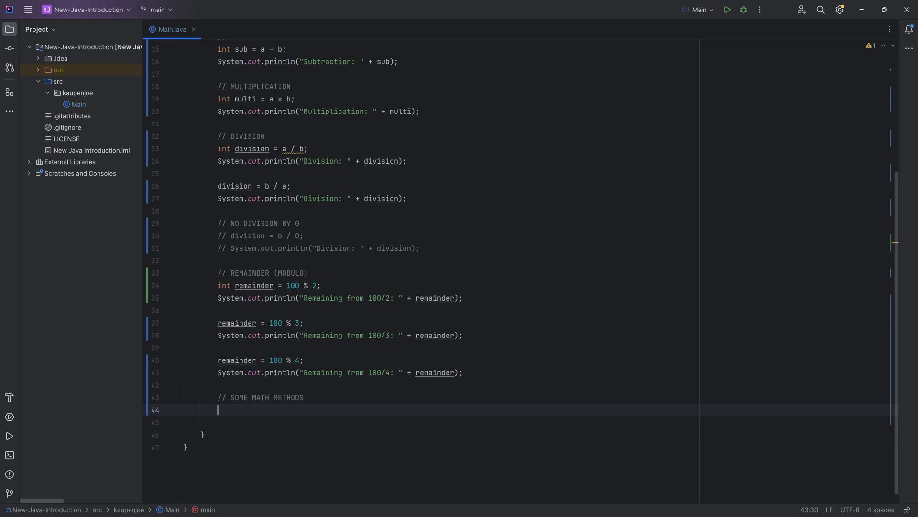
{"action": "key", "text": "enter"}
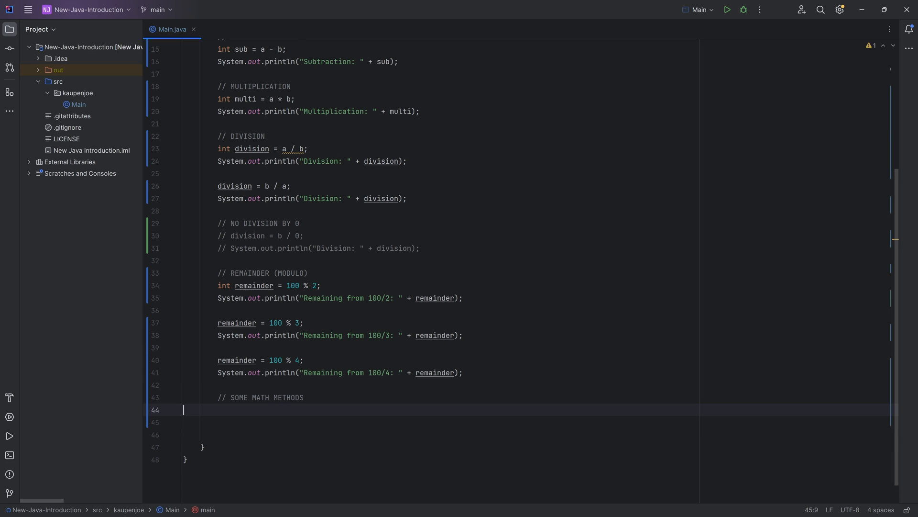
{"action": "type", "text": "System."}
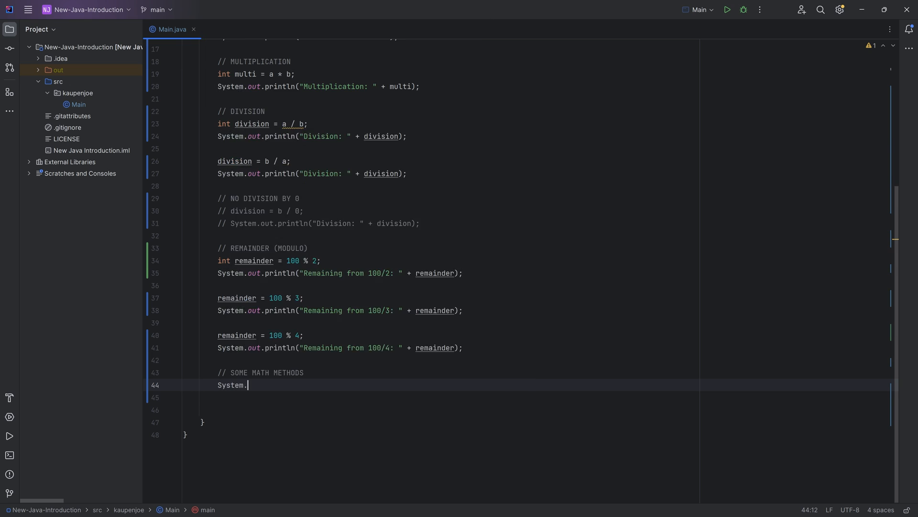
{"action": "type", "text": "out.println(\"A\");"}
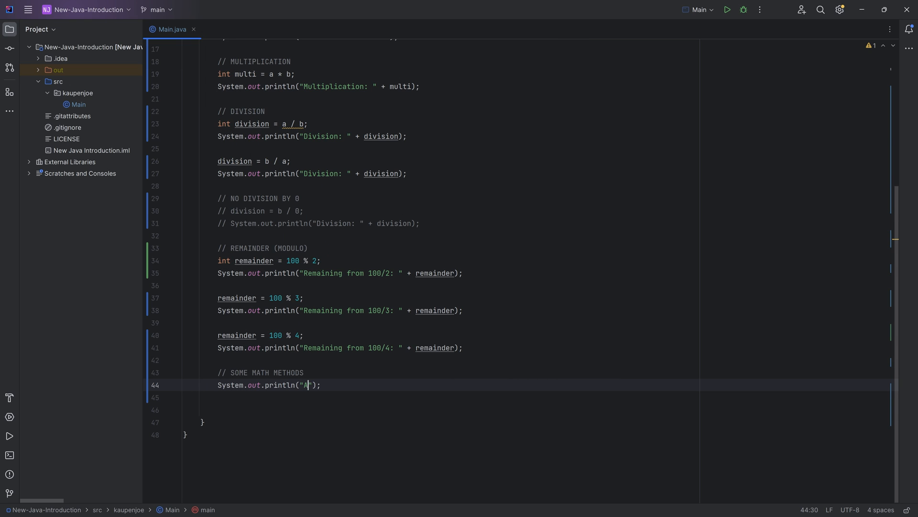
{"action": "type", "text": "bsolute :"}
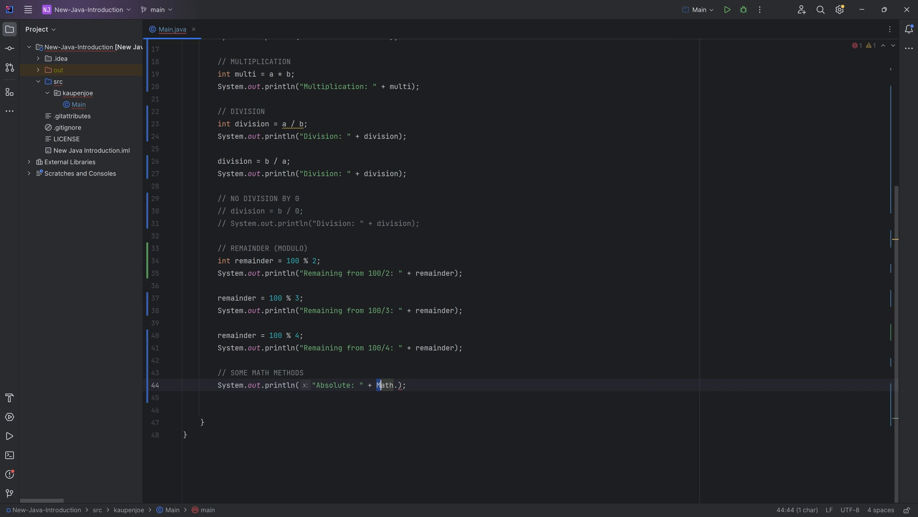
{"action": "type", "text": "."}
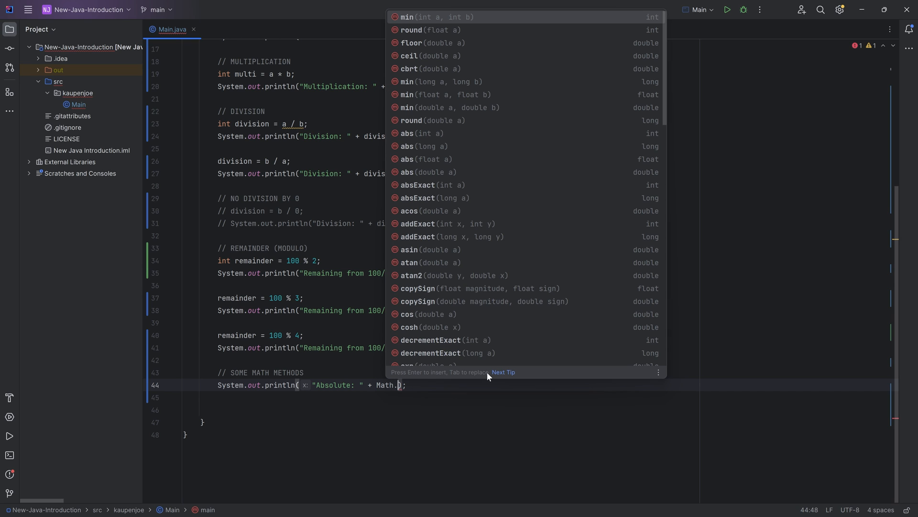
{"action": "scroll", "scroll_direction": "down", "scroll_amount": 3}
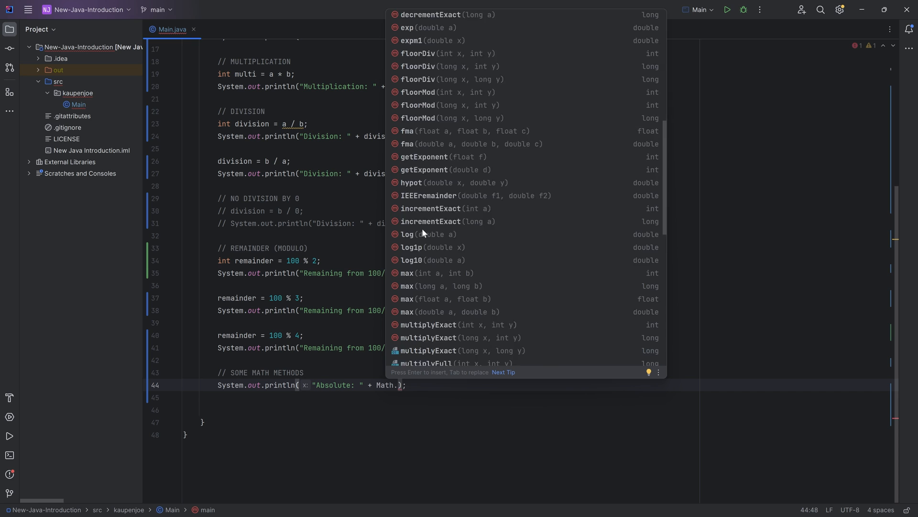
{"action": "scroll", "scroll_direction": "down", "scroll_amount": 3}
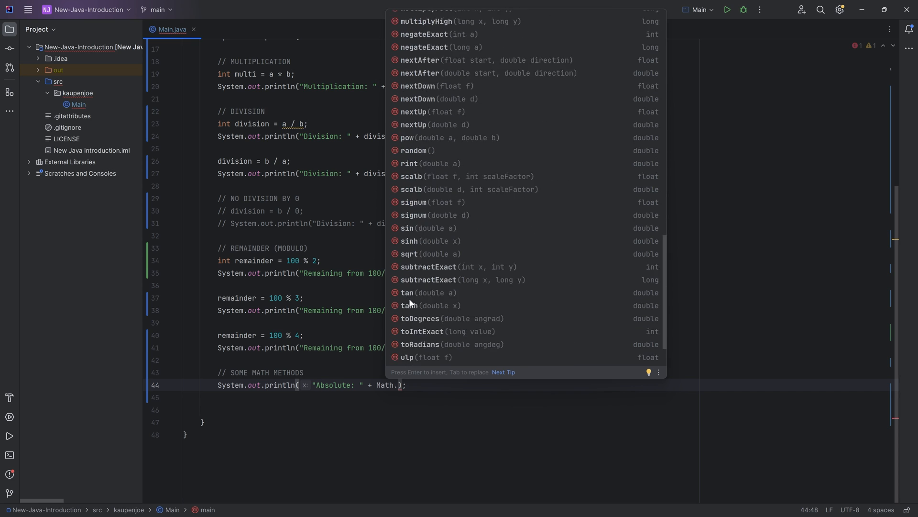
{"action": "scroll", "scroll_direction": "down", "scroll_amount": 3}
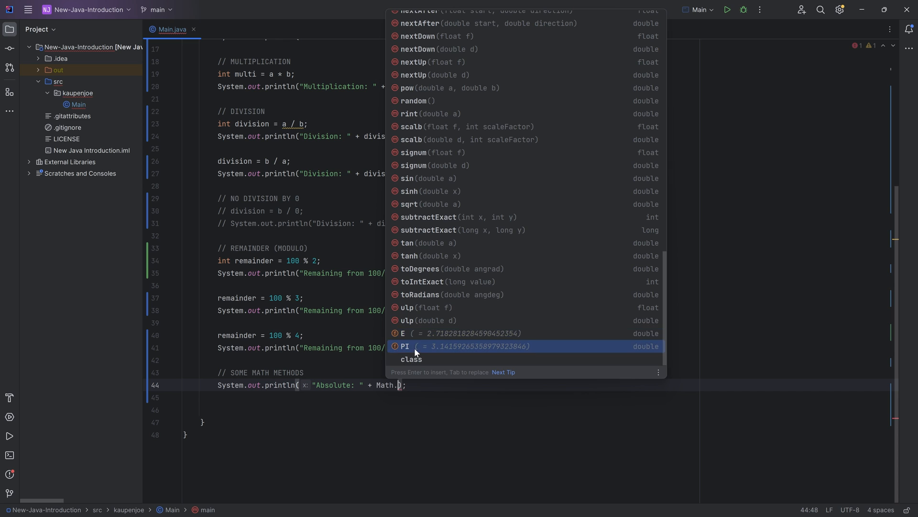
{"action": "type", "text": "abs("}
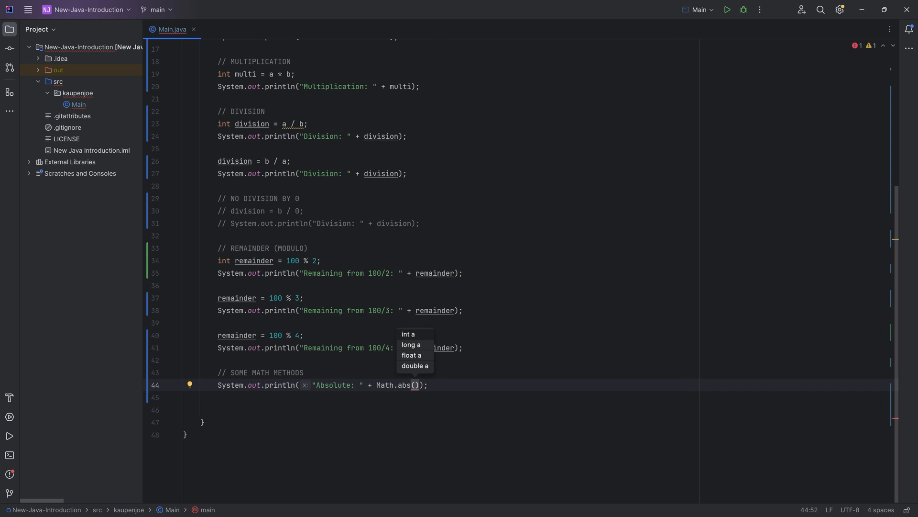
- Pass -100 to Math.abs and run the program to view the console output
{"action": "type", "text": "-100"}
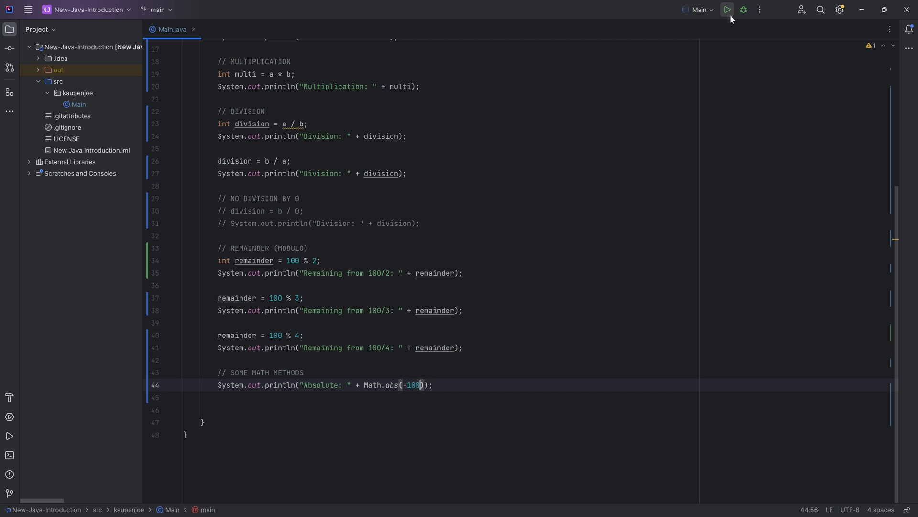
{"action": "left_click", "coordinate": [728, 10]}
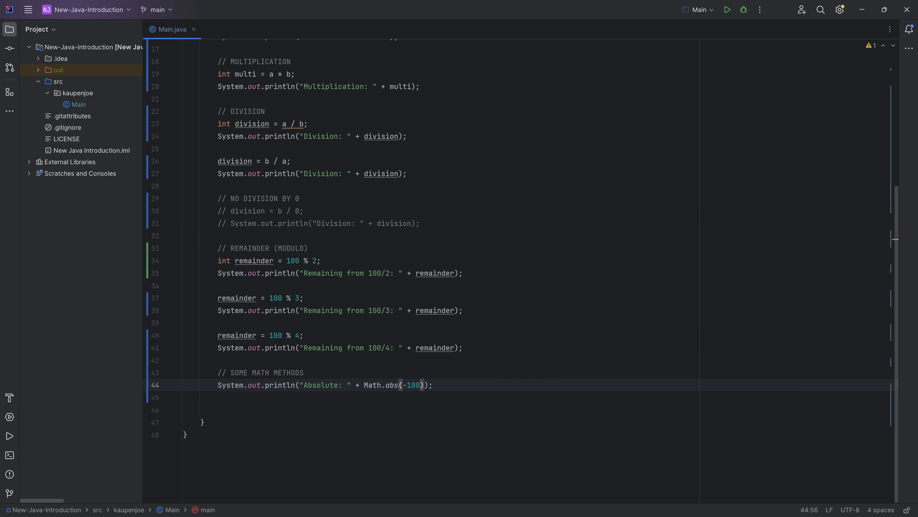
{"action": "left_click", "coordinate": [420, 385]}
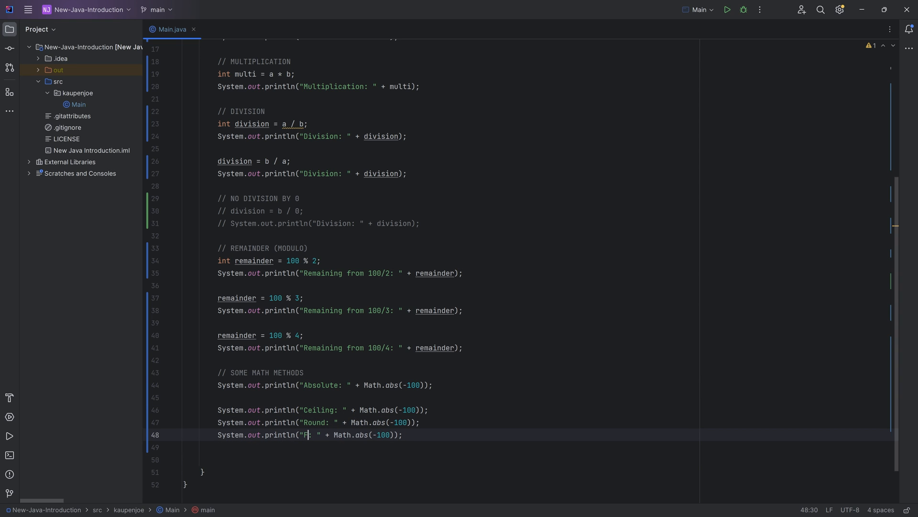
- Switch the Ceiling line to Math.ceil with a // Rounding Up comment
{"action": "type", "text": "loor:"}
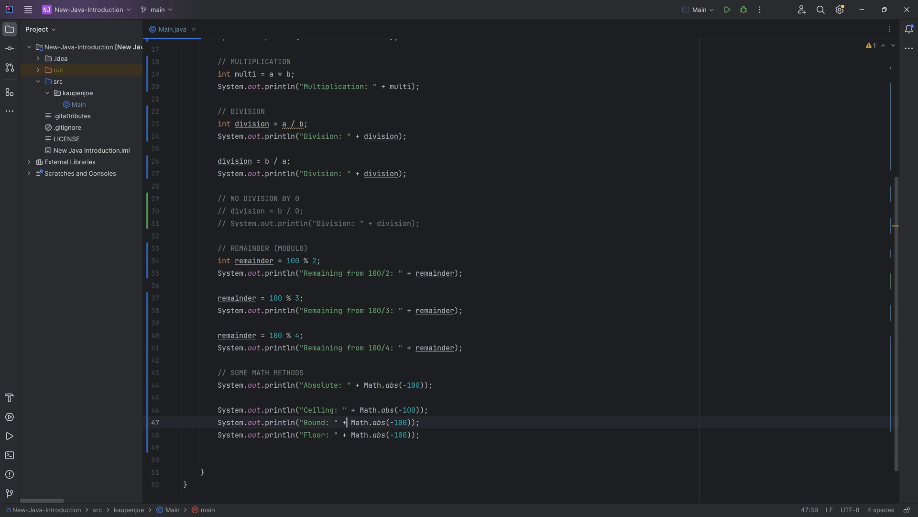
{"action": "left_click", "coordinate": [381, 410]}
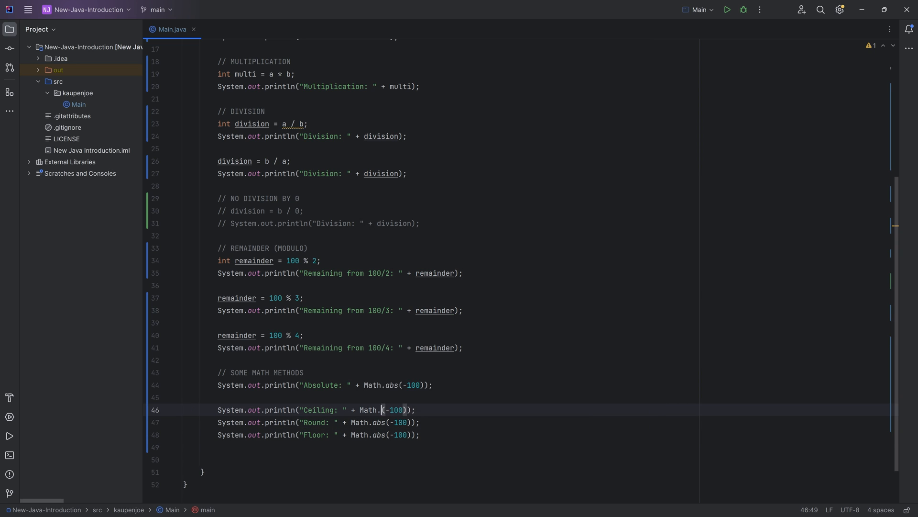
{"action": "type", "text": "ceil"}
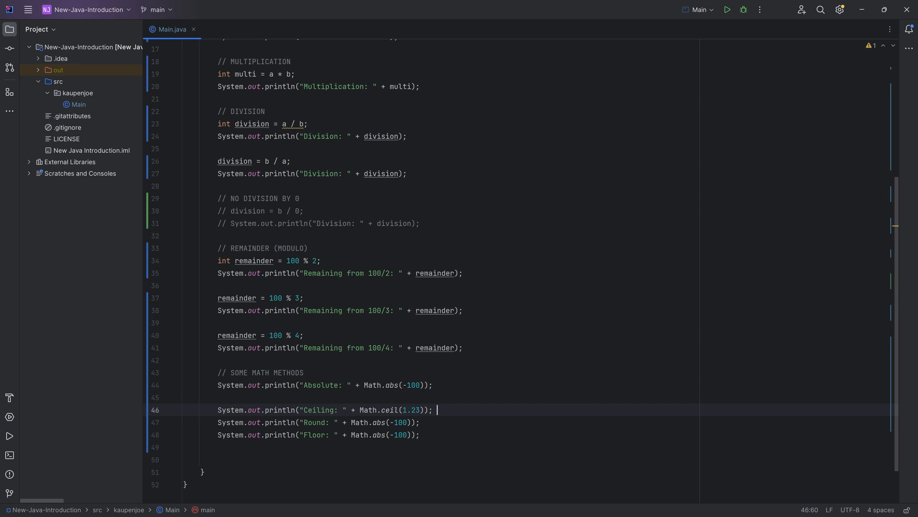
{"action": "type", "text": "// Rounding U"}
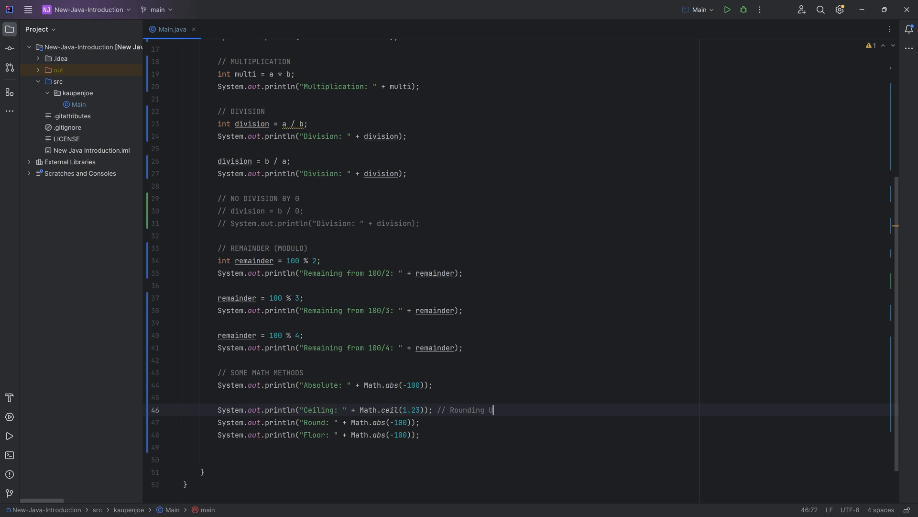
{"action": "type", "text": "// Rounding Up"}
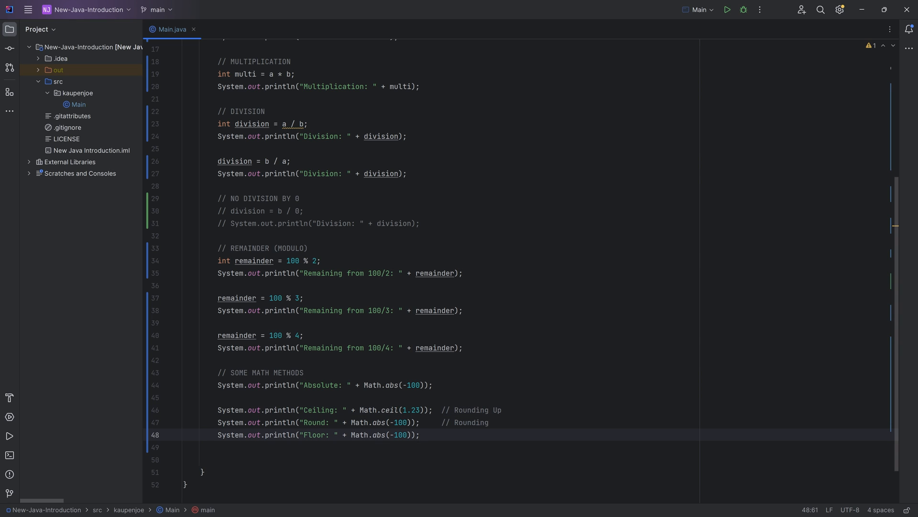
- Make the Floor line call Math.floor(1.23) with its rounding comment
{"action": "type", "text": "// Rp"}
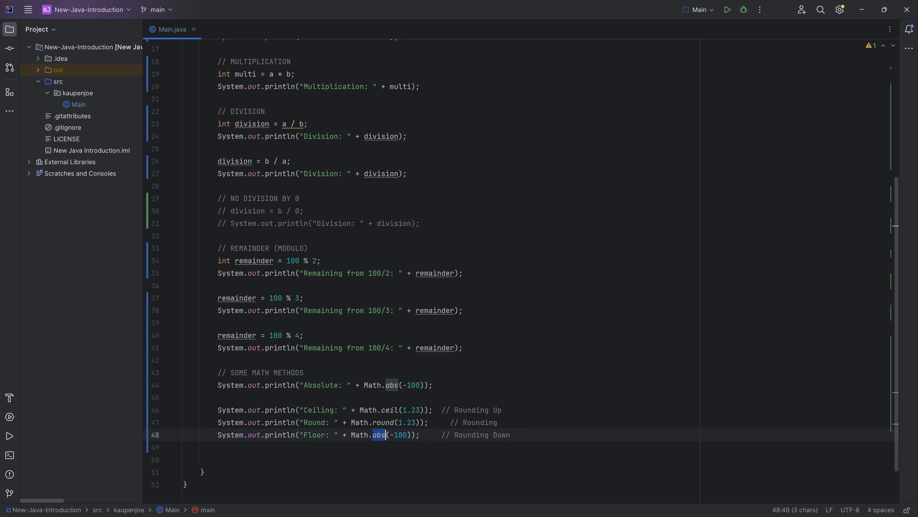
{"action": "type", "text": "floor"}
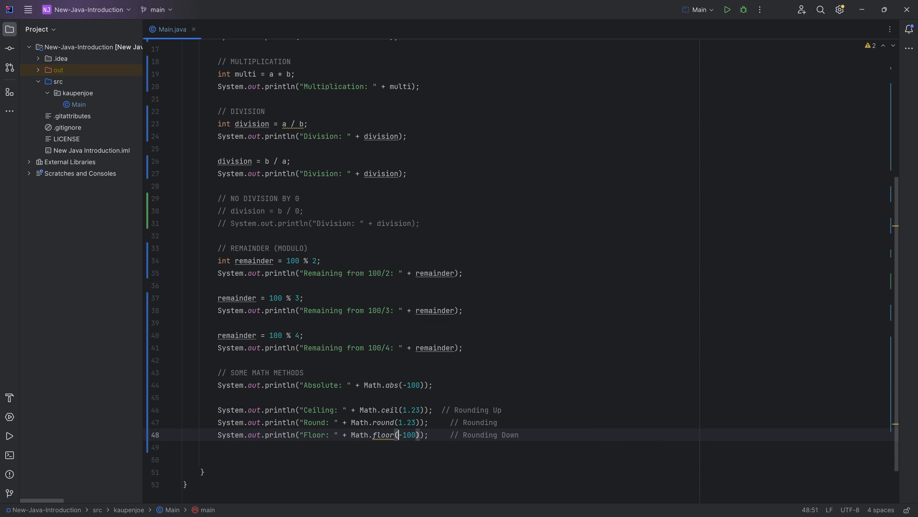
{"action": "type", "text": "1.23"}
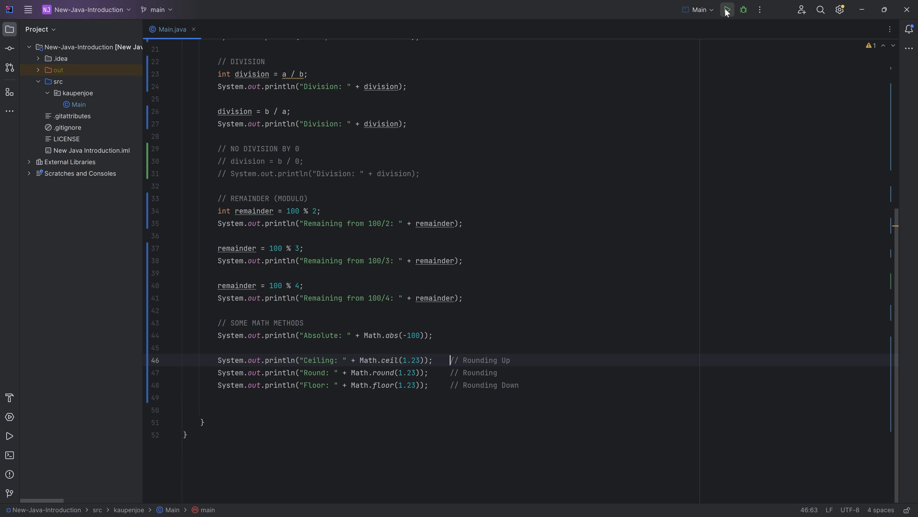
- Run Main and check the console shows Absolute 100, Ceiling 2.0, Round 1, Floor 1.0
{"action": "left_click", "coordinate": [727, 10]}
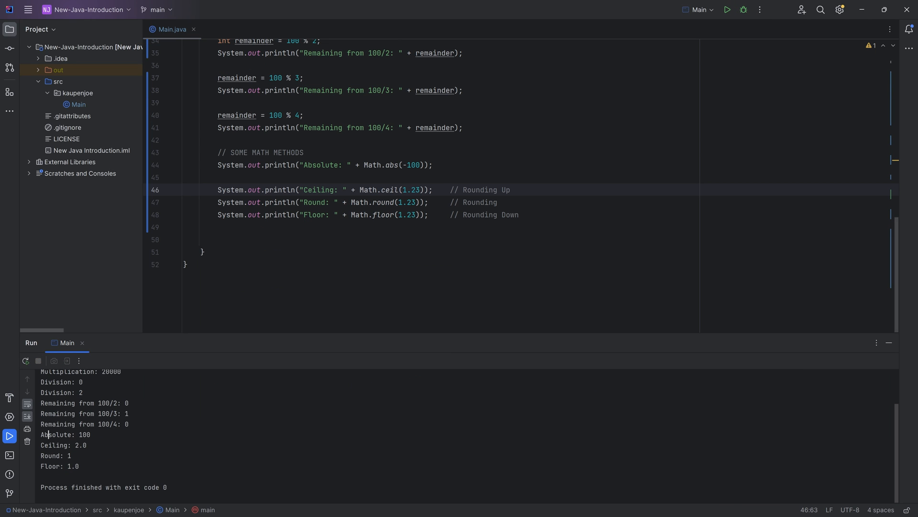
{"action": "double_click", "coordinate": [59, 456]}
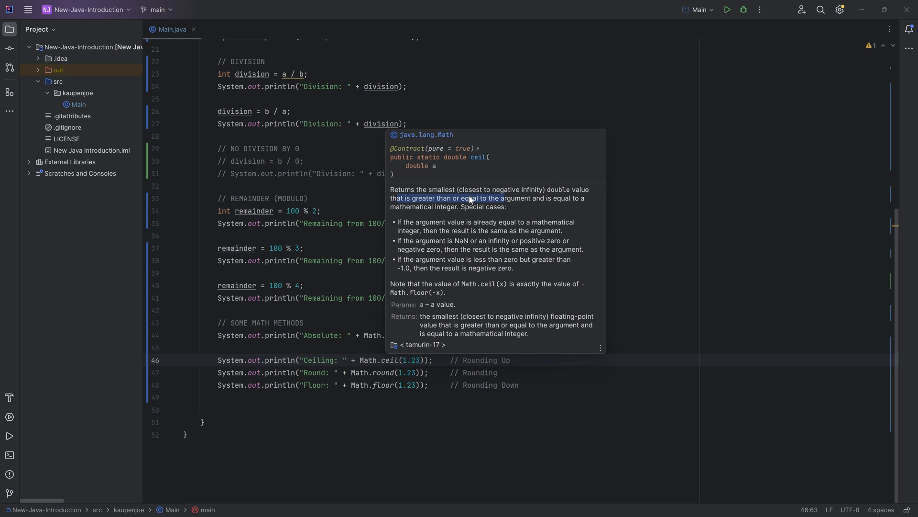
{"action": "mouse_move", "coordinate": [393, 209]}
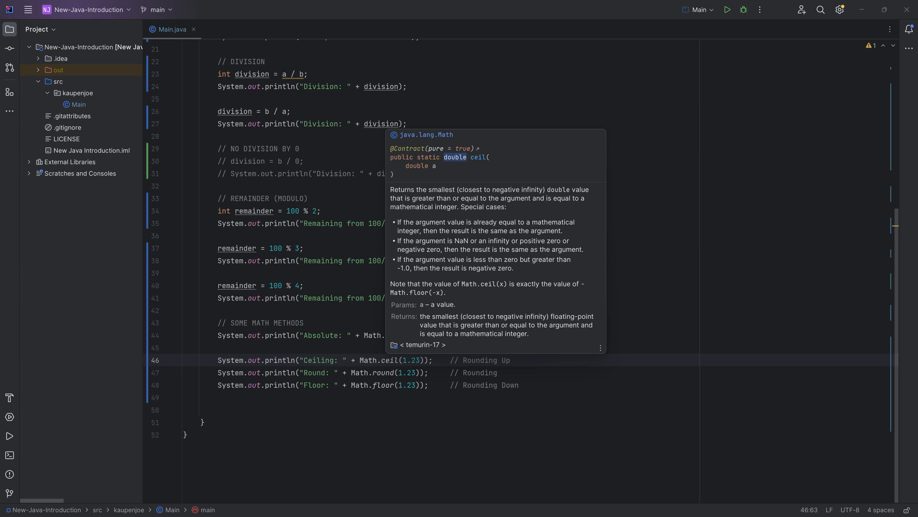
- Dismiss the Math.ceil documentation popup and add a blank line below the Floor statement
{"action": "left_click", "coordinate": [380, 372]}
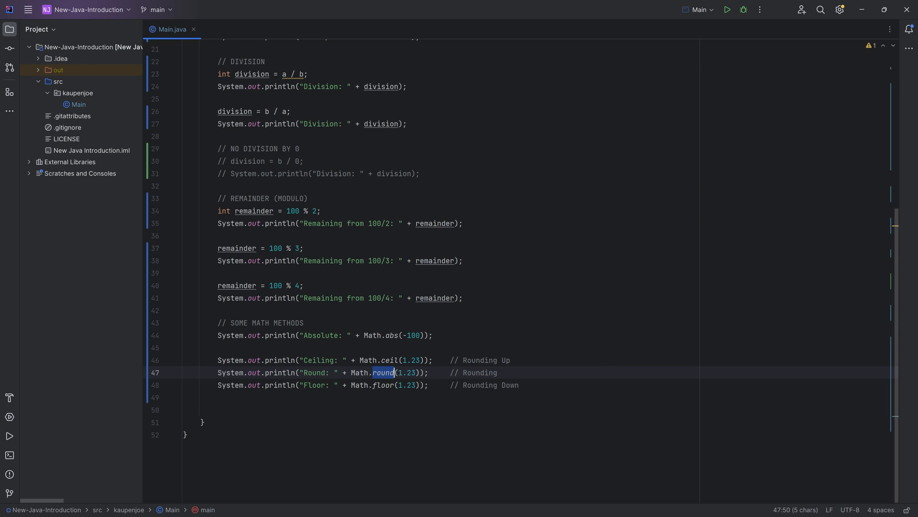
{"action": "left_click", "coordinate": [379, 384]}
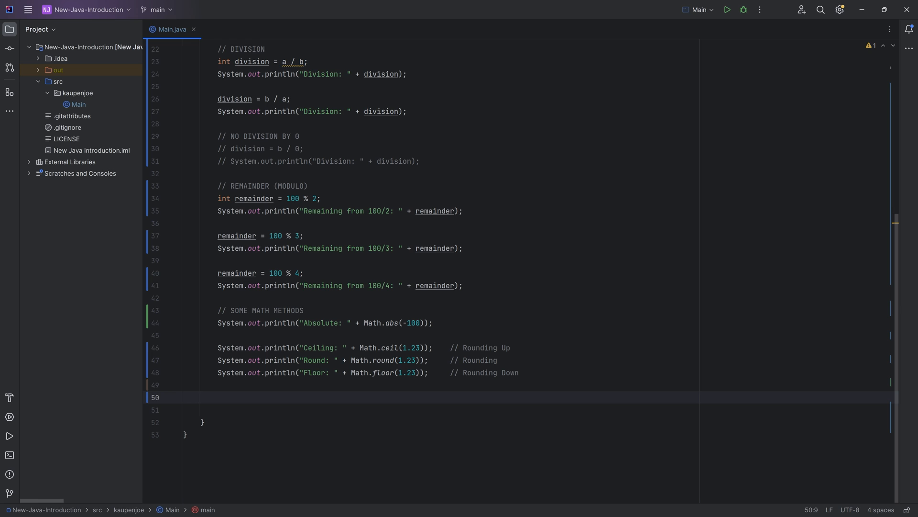
- Add a print line showing Minimum with Math.min(10, 200)
{"action": "type", "text": "S"}
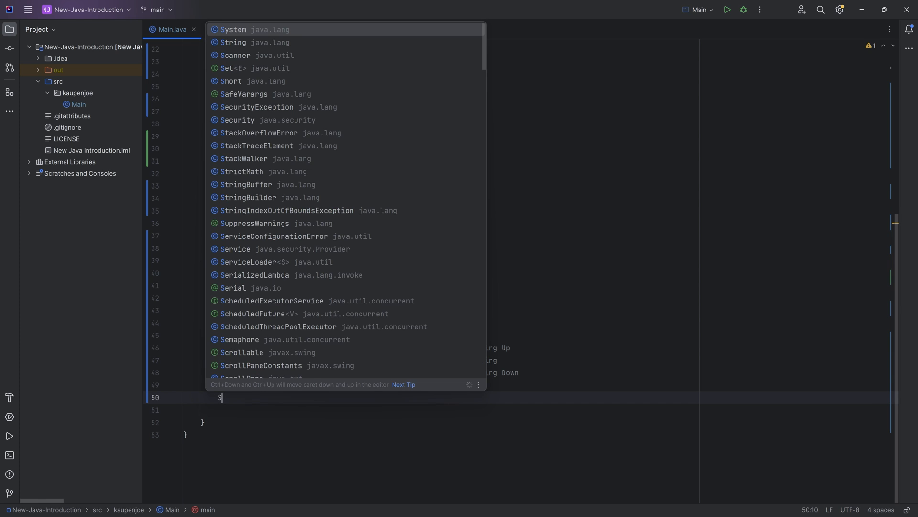
{"action": "type", "text": "yst"}
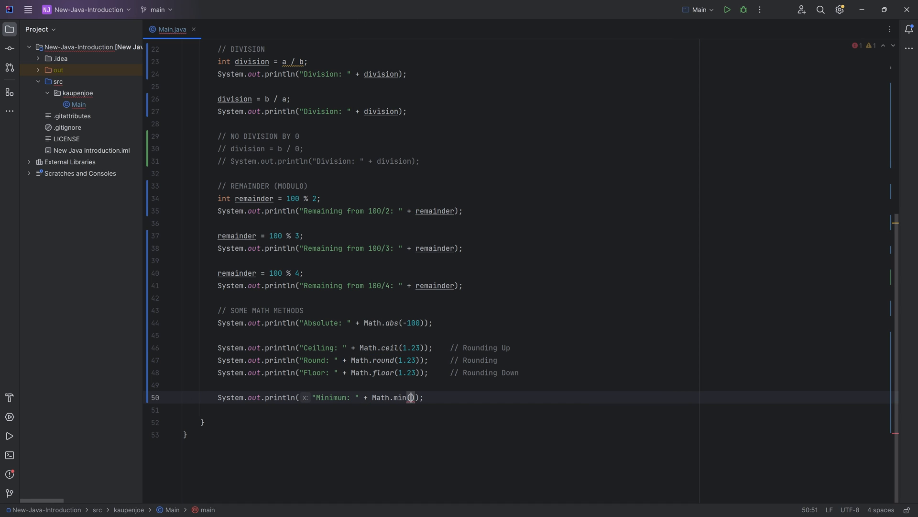
{"action": "type", "text": "10, 200"}
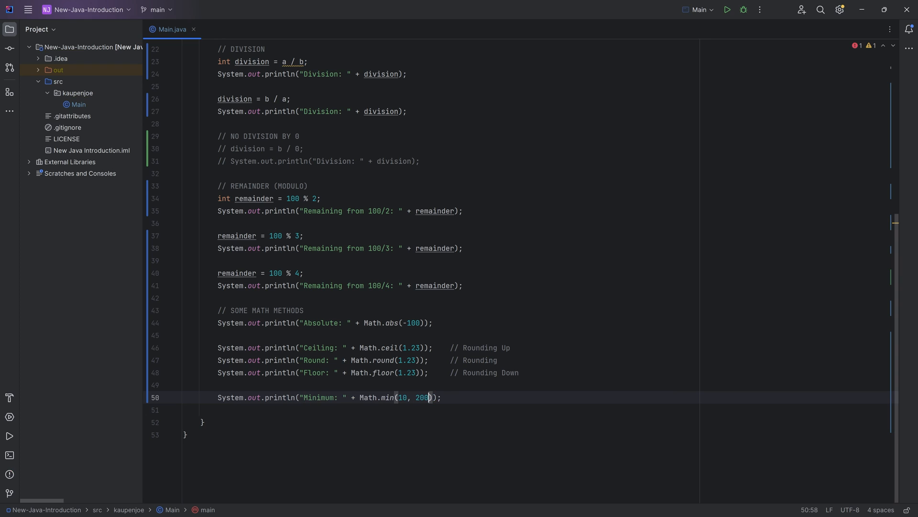
- Duplicate that line and turn it into Maximum with Math.max(37, 750)
{"action": "key", "text": "ctrl+d"}
{"action": "type", "text": "ax"}
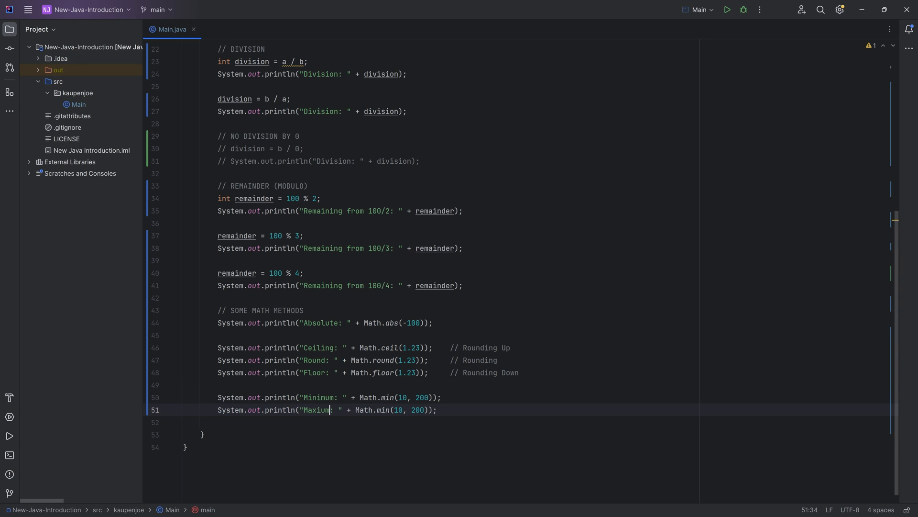
{"action": "type", "text": "max"}
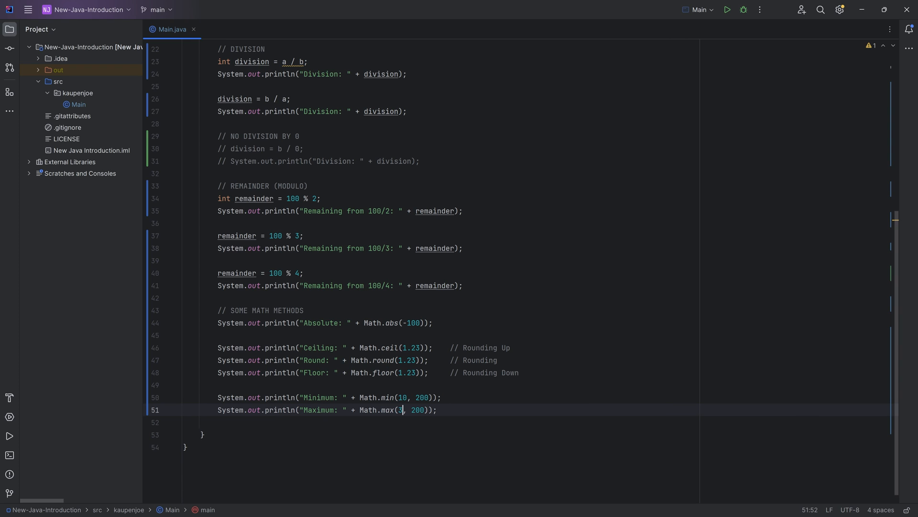
{"action": "type", "text": "7, 750"}
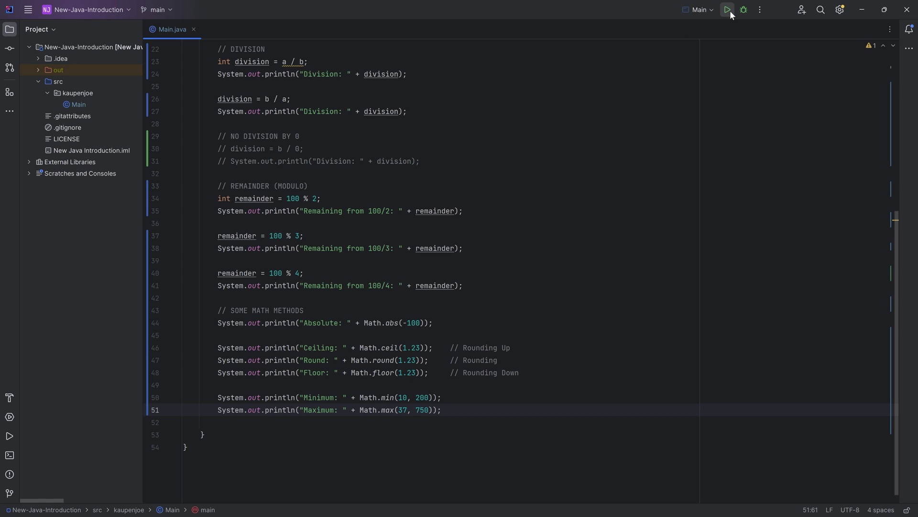
- Run Main, confirm Minimum: 10 and Maximum: 750, then return to the code
{"action": "left_click", "coordinate": [726, 10]}
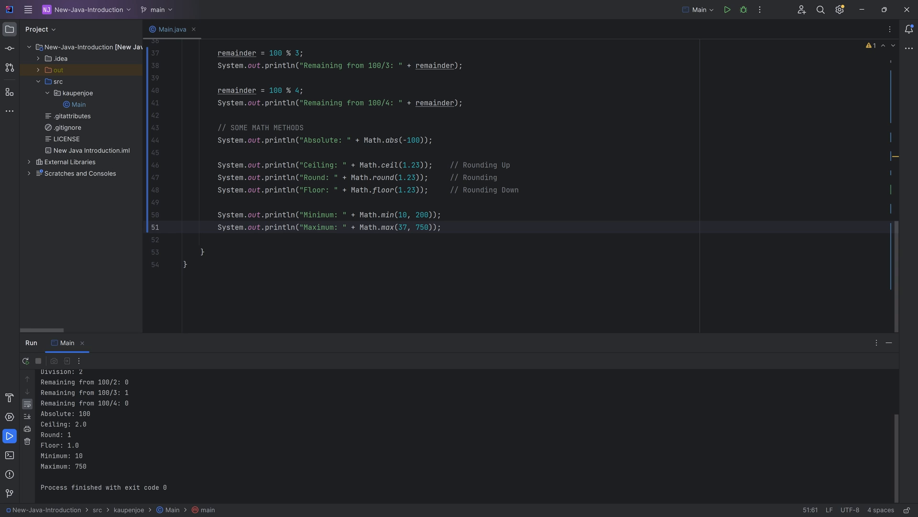
{"action": "left_click", "coordinate": [86, 465]}
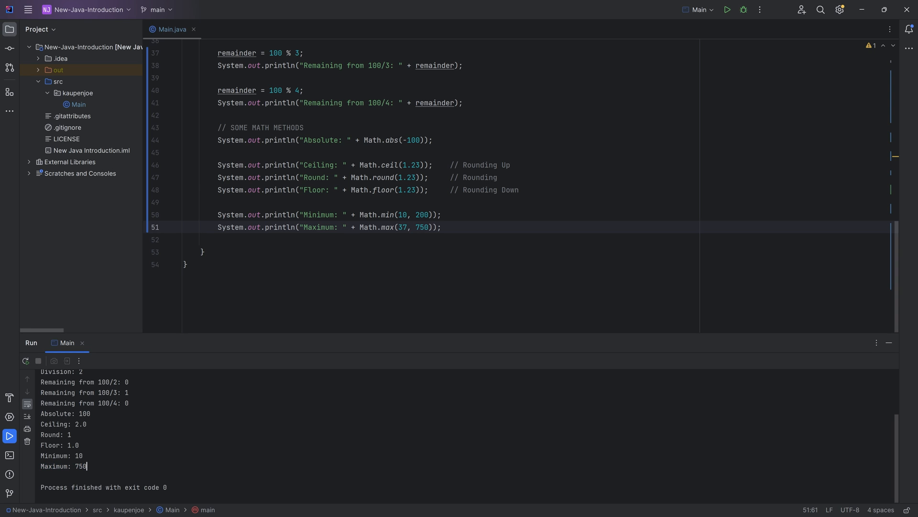
{"action": "double_click", "coordinate": [421, 227]}
{"action": "type", "text": "Math-"}
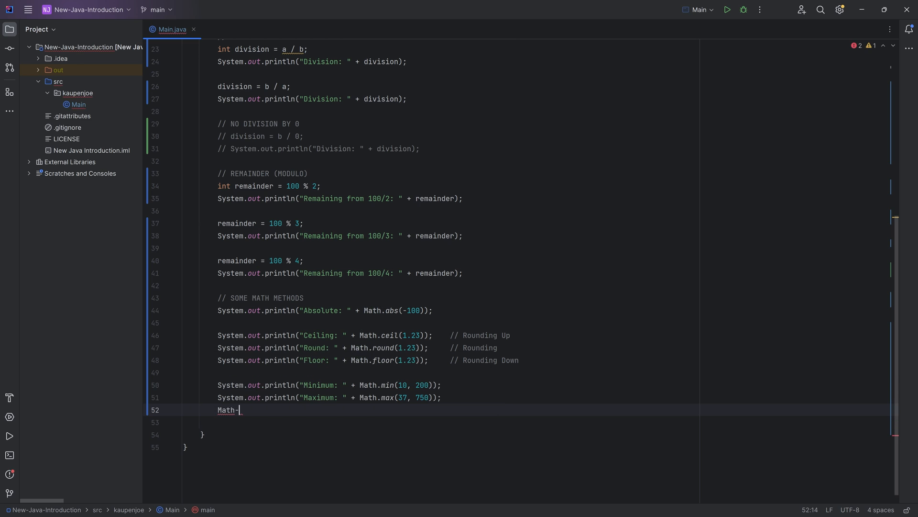
{"action": "type", "text": "."}
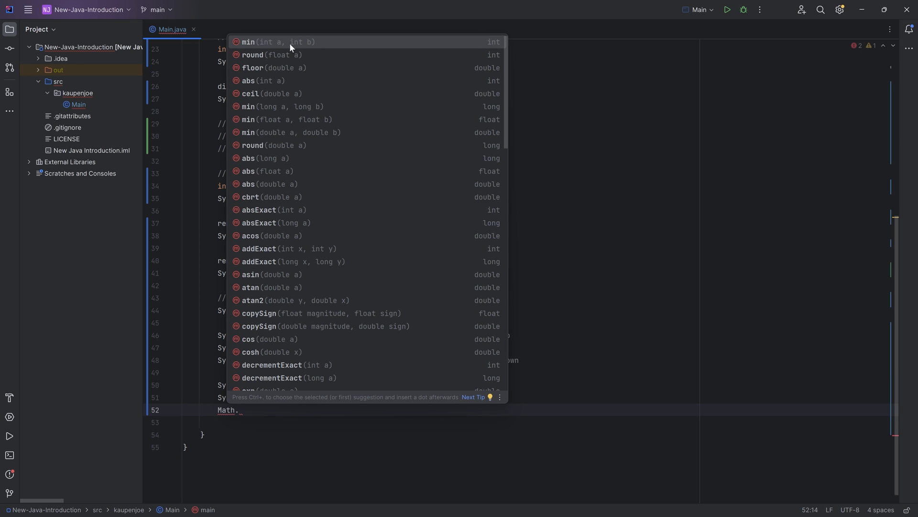
{"action": "scroll", "scroll_direction": "down", "scroll_amount": 3}
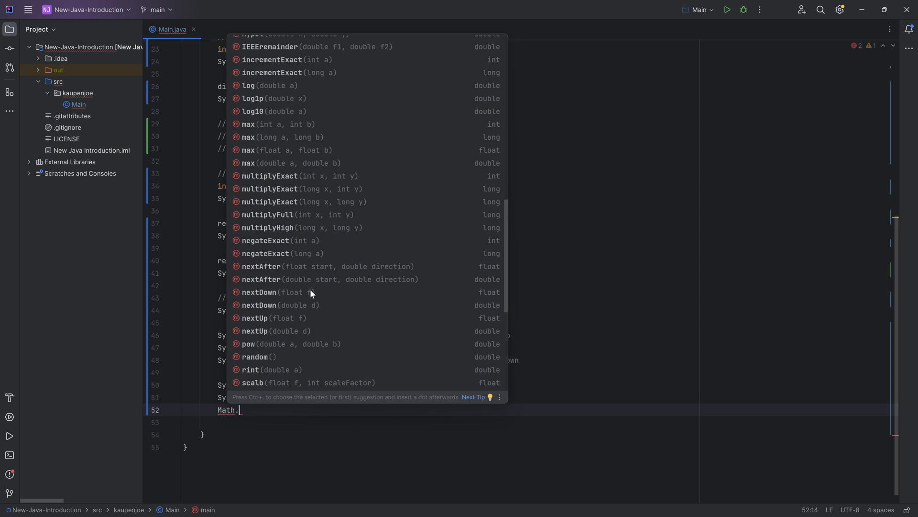
{"action": "scroll", "scroll_direction": "up", "scroll_amount": 3}
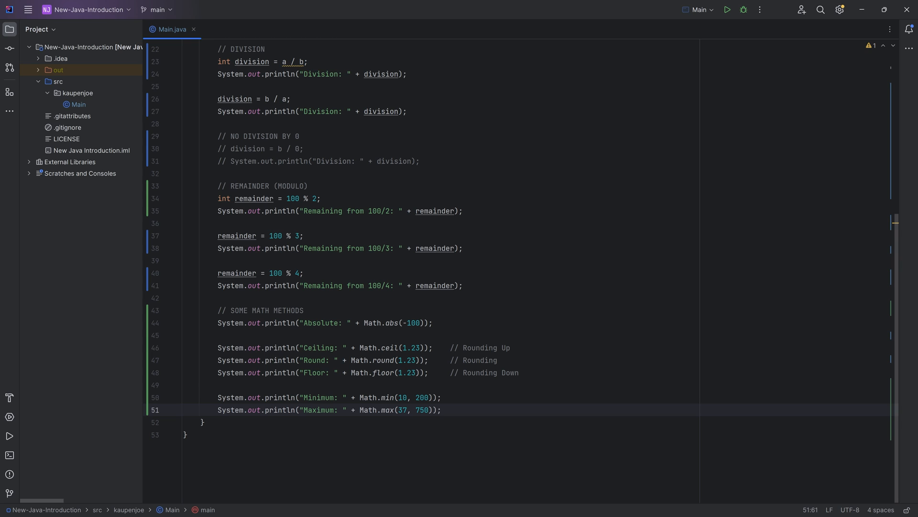
{"action": "scroll", "scroll_direction": "up", "scroll_amount": 3}
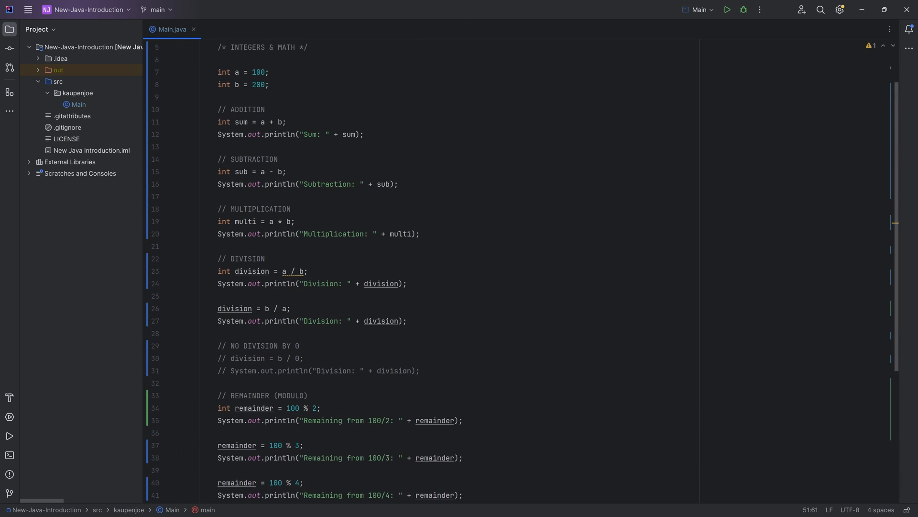
{"action": "scroll", "scroll_direction": "down", "scroll_amount": 3}
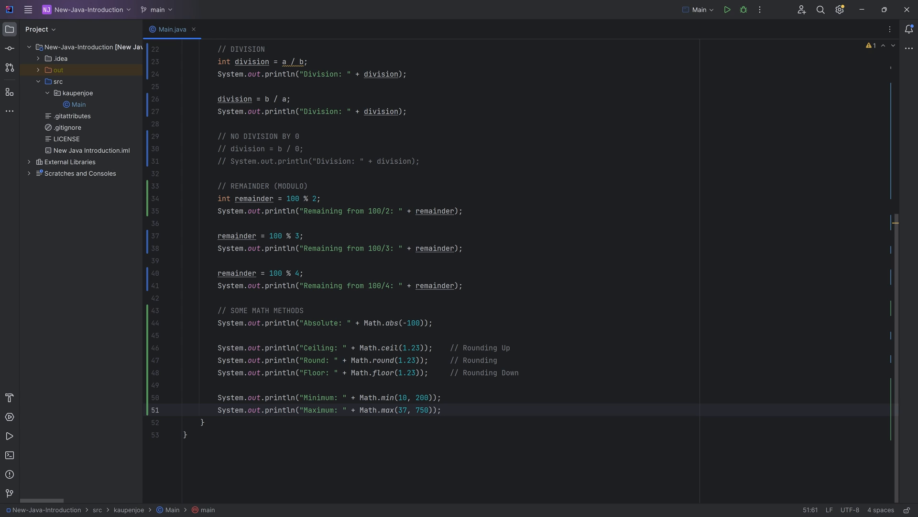
{"action": "left_click", "coordinate": [441, 410]}
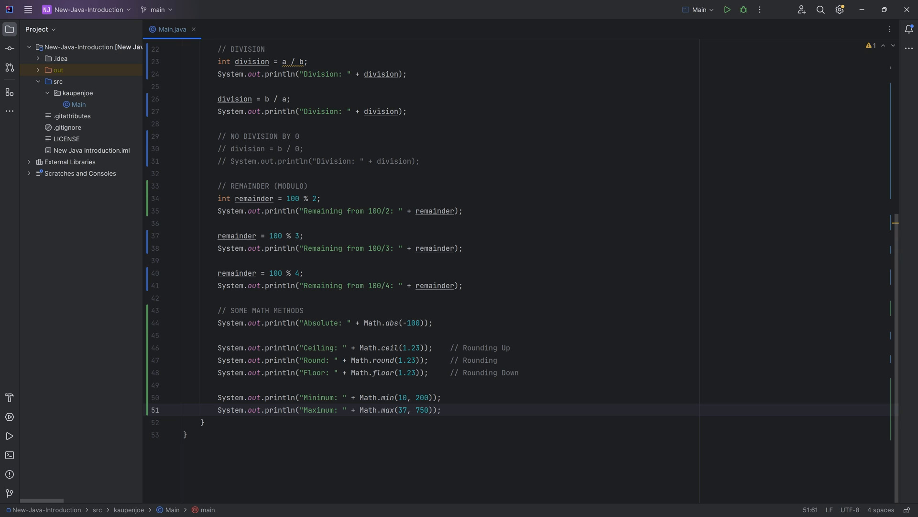
{"action": "left_click", "coordinate": [441, 409]}
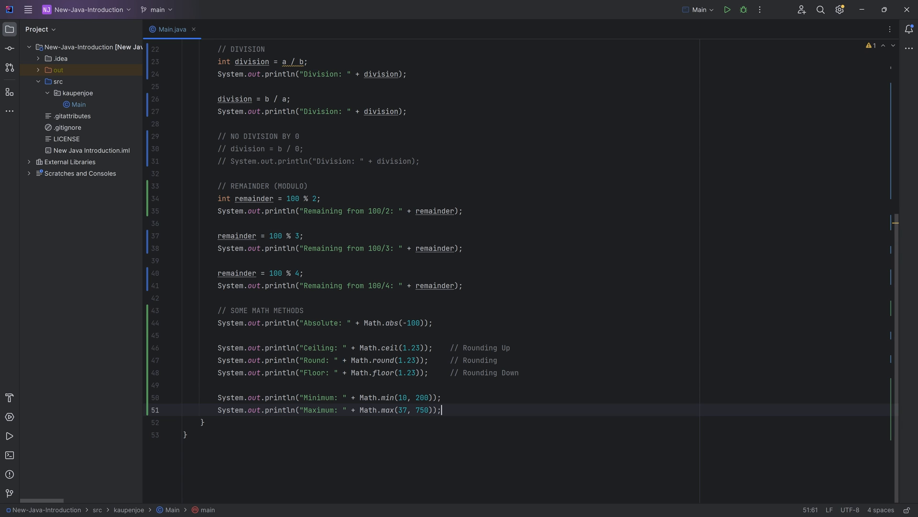
{"action": "scroll", "scroll_direction": "up", "scroll_amount": 3}
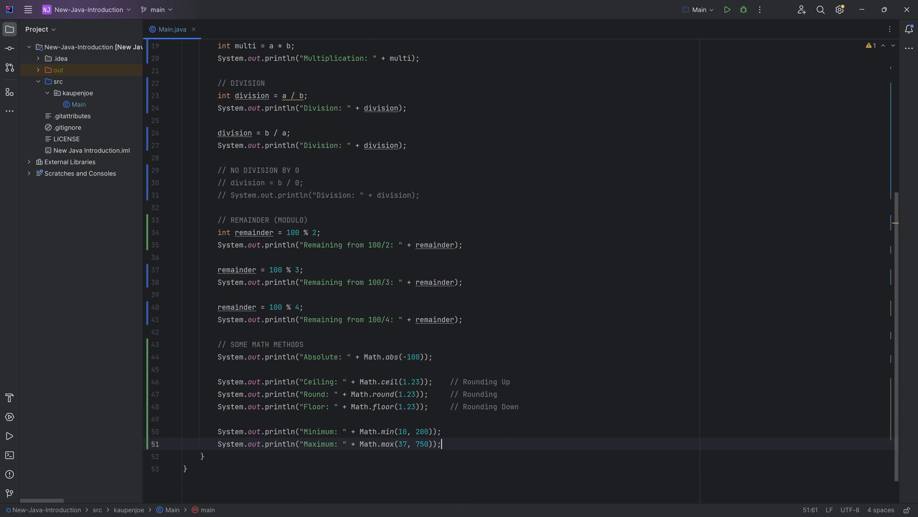